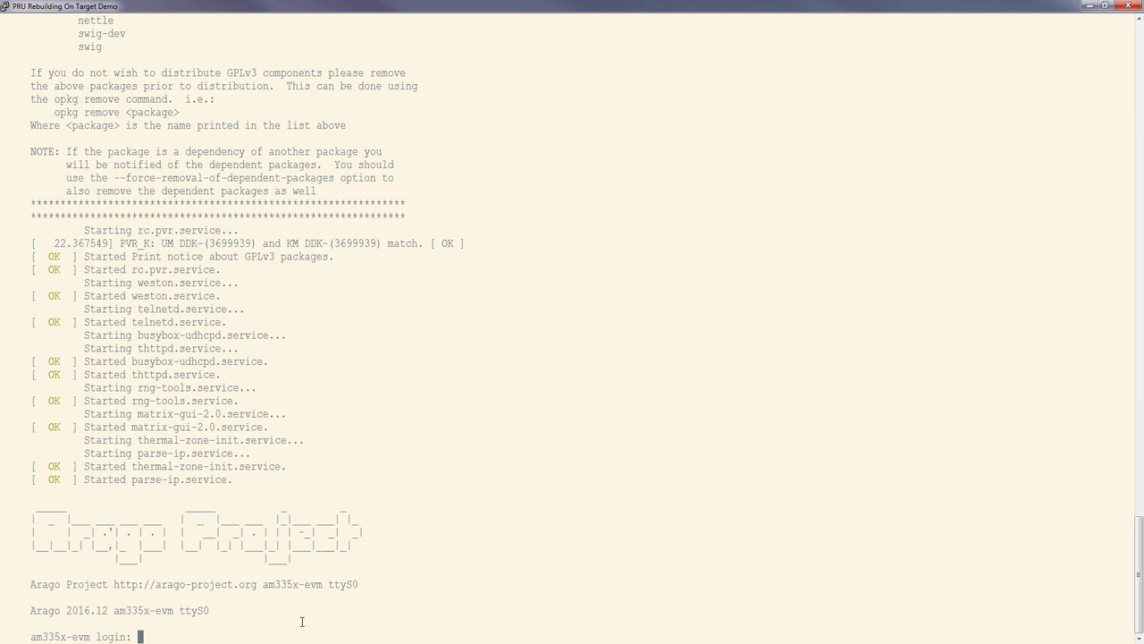
- Log in as root and list the /dev entries matching pru (rpmsg_pru30, rpmsg_pru31)
text(root)
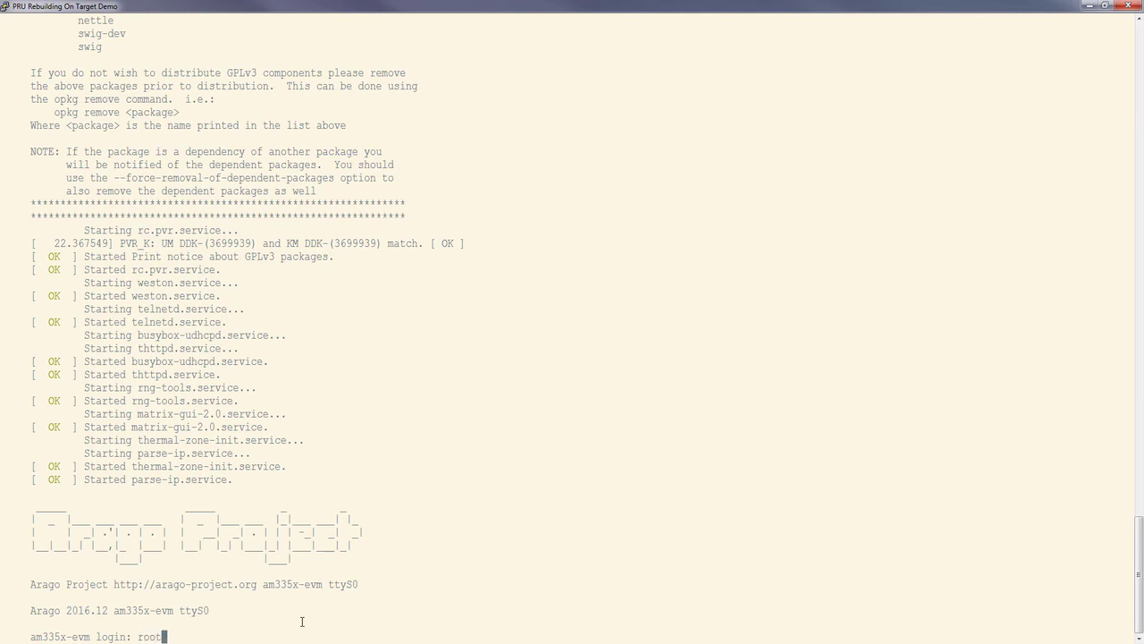
key(Return)
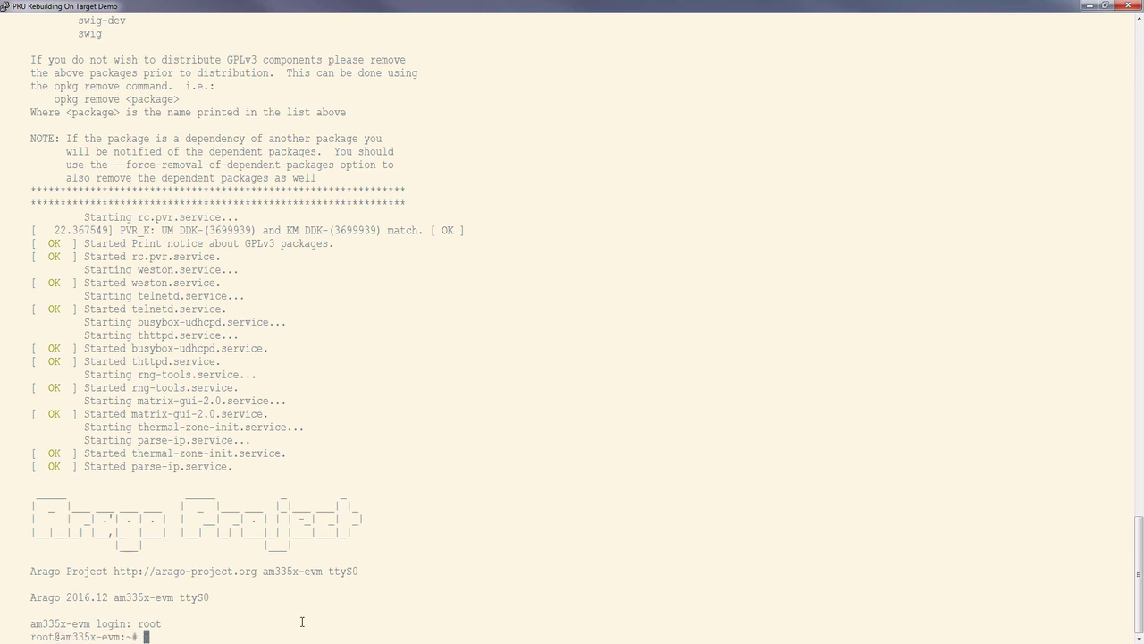
text(ls /de)
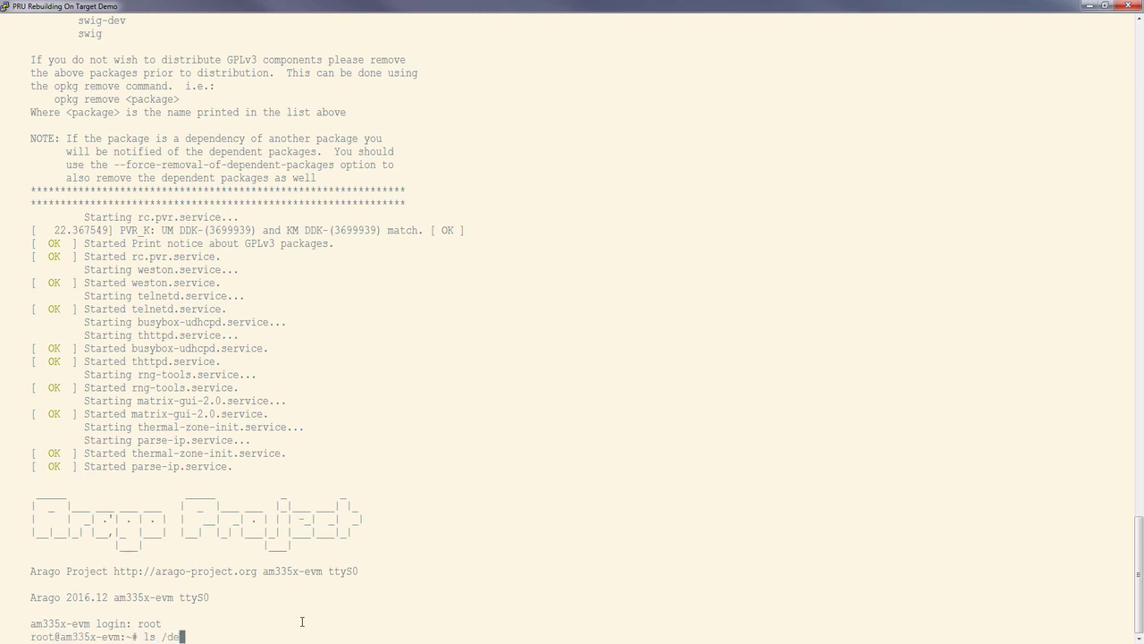
text(v/ | grep pru)
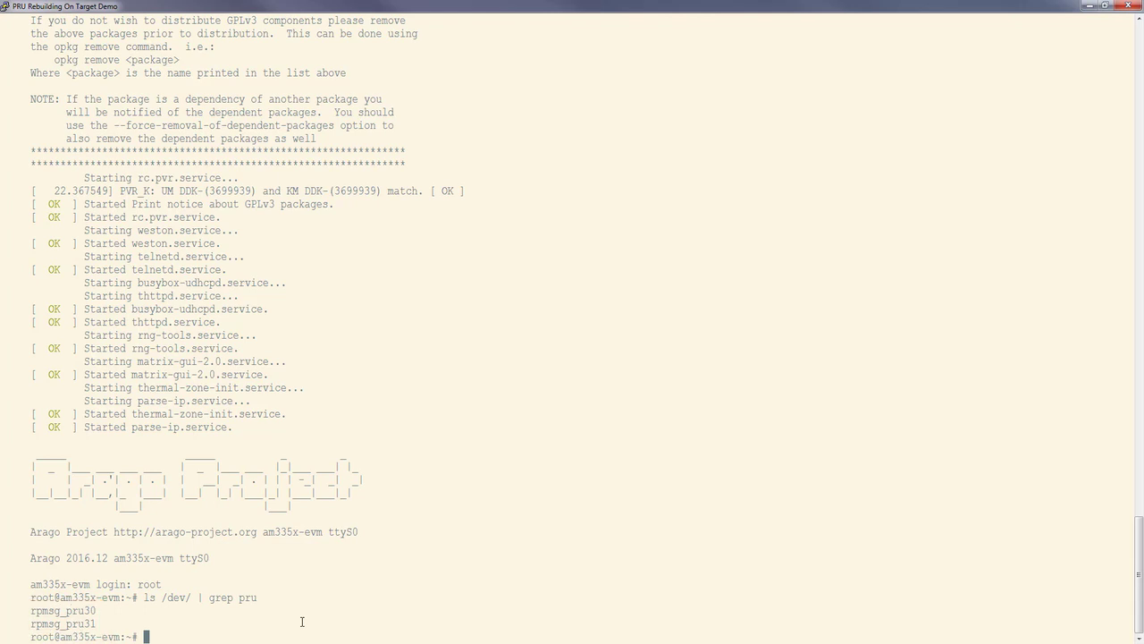
- Echo "test" into /dev/rpmsg_pru30 and cat it back to confirm the echo
text(echo "test" >)
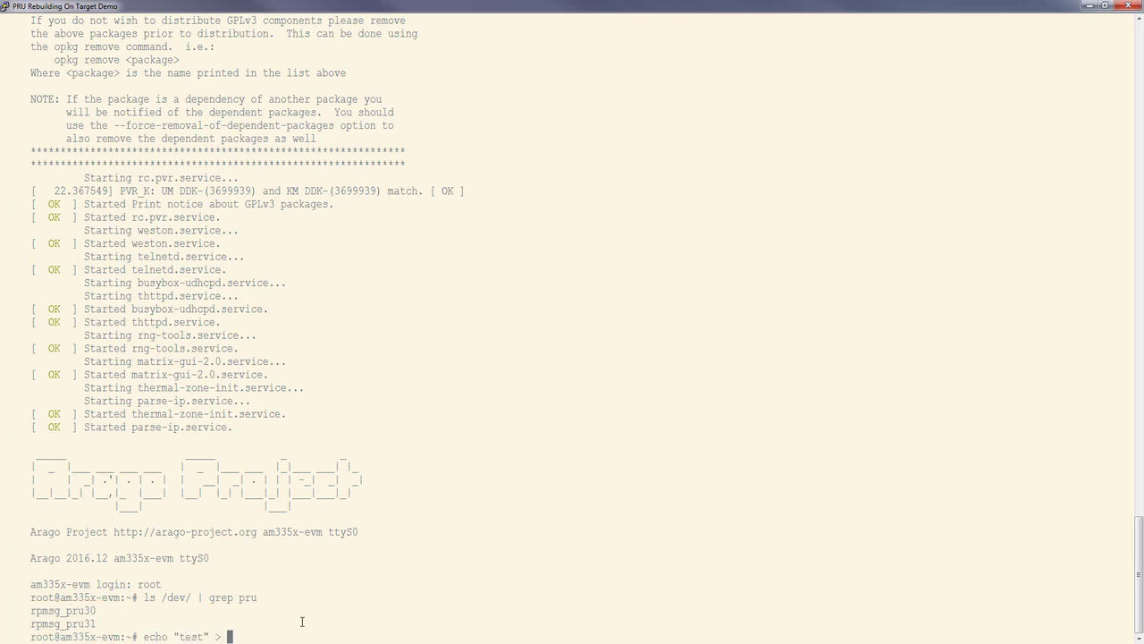
text(/dev/rpmsg_pru30)
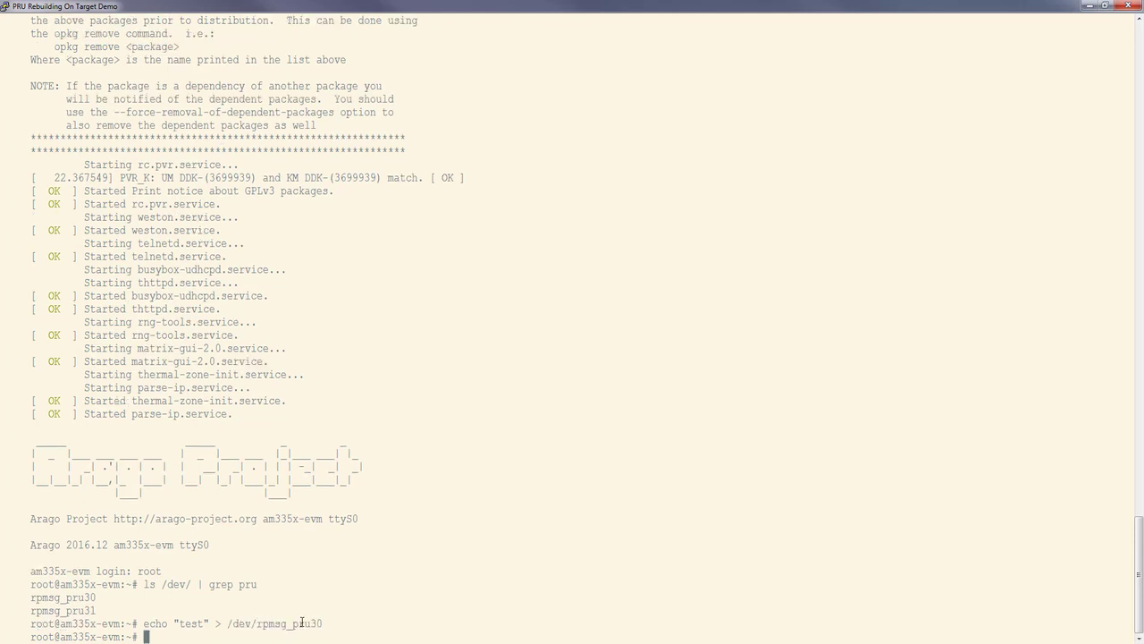
text(cat /dev/rpmsg_pru30)
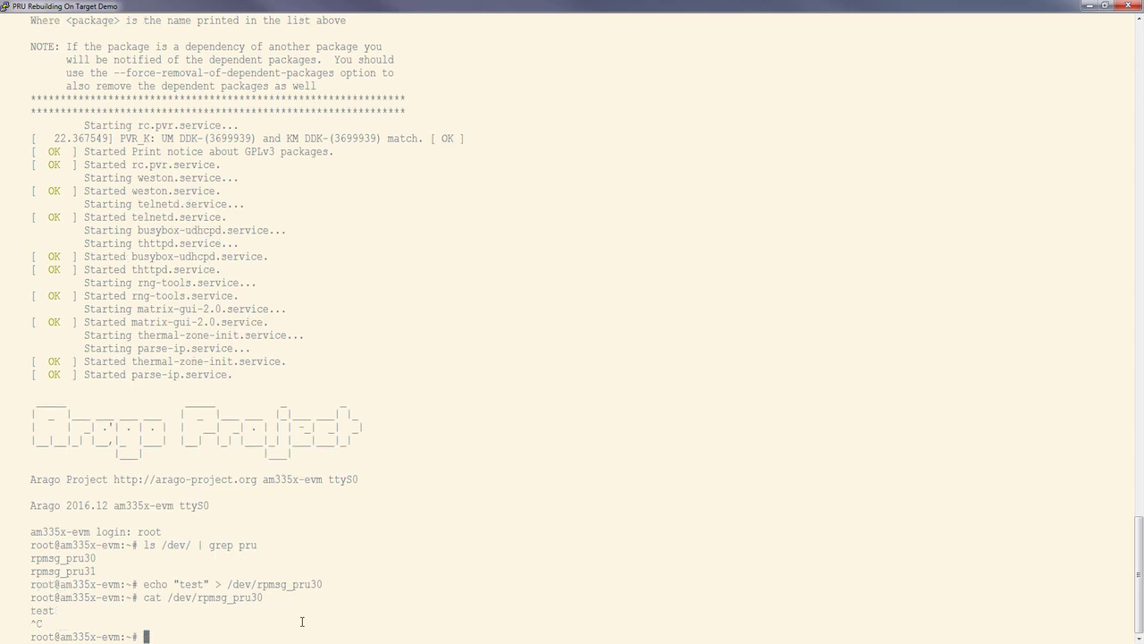
- Download the ti_cgt_pru_2.1.5 armlinuxa8hf busybox installer with wget and list it
text(wg)
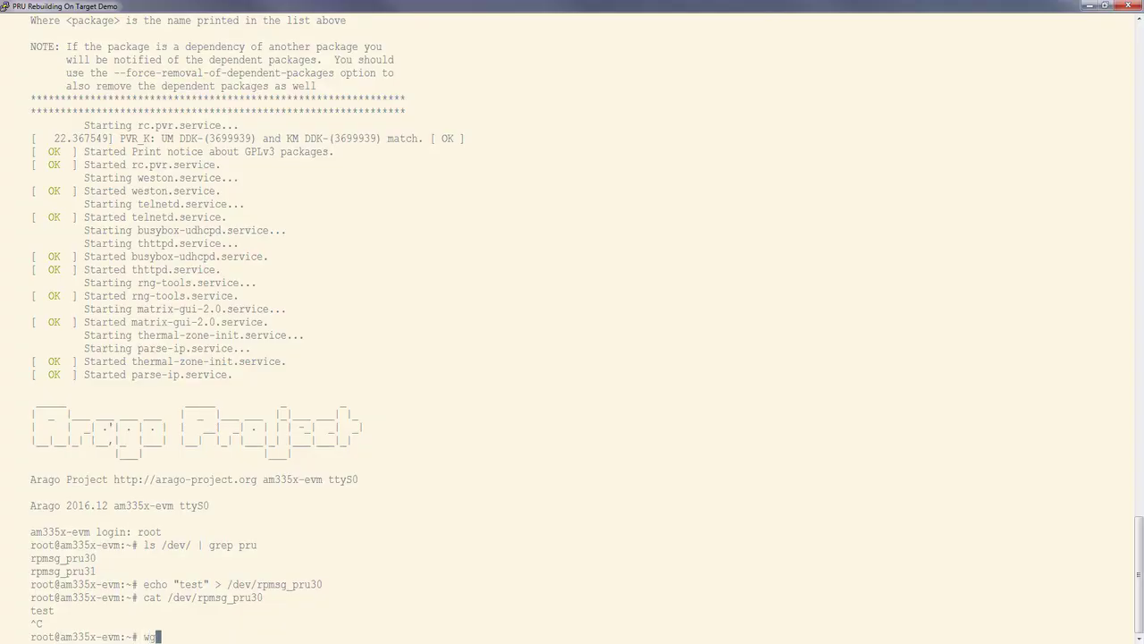
text(wget http://software-dl.ti.com/codegen/esd/cgt_public_sw/PRU/2.1.5/ti_cgt_pru_2.1.5_armlinuxa8hf_busybox_installer.sh)
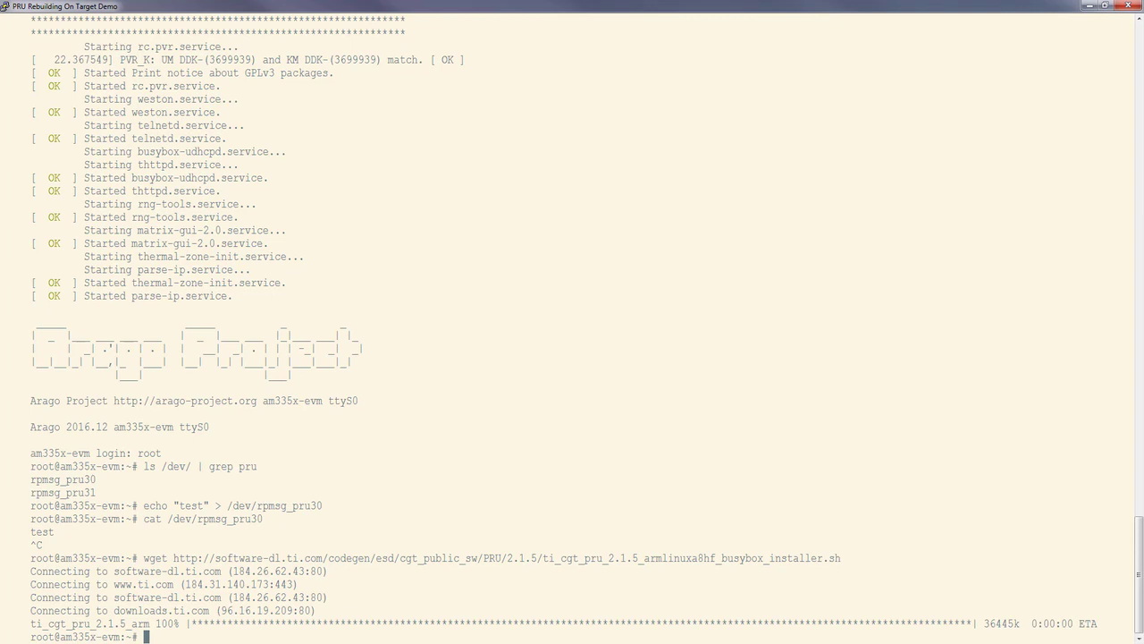
text(ls -la)
text(ch)
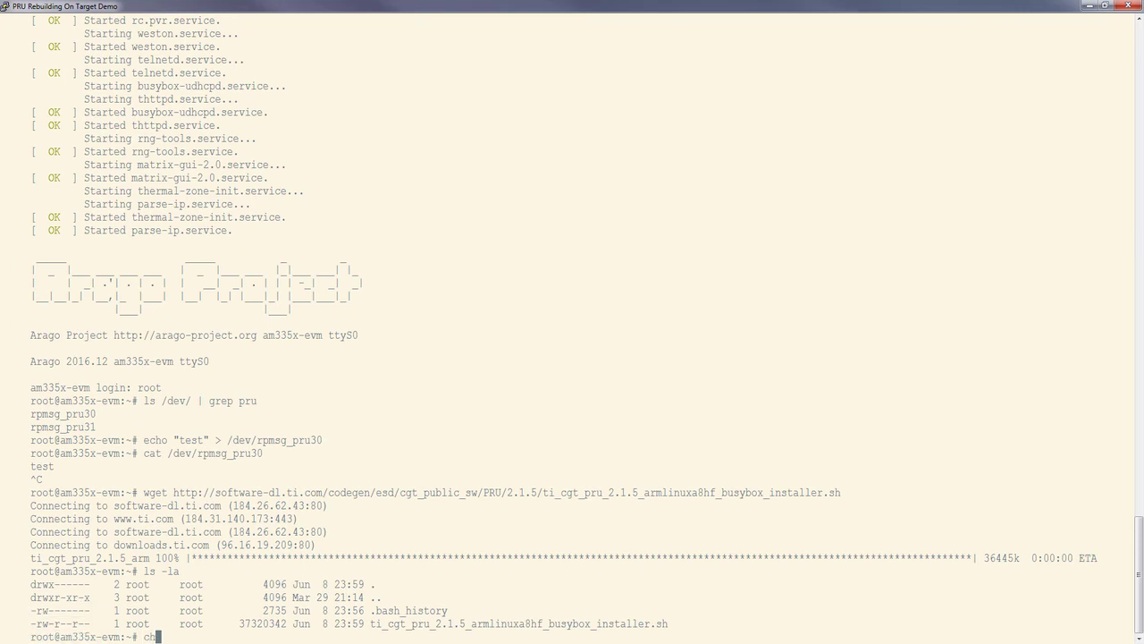
- Make the installer executable with chmod +x and run it to install the PRU compiler
text(mod +x ti_cgt_pru_2.1.5_armlinuxa8hf_busybox_installer.sh)
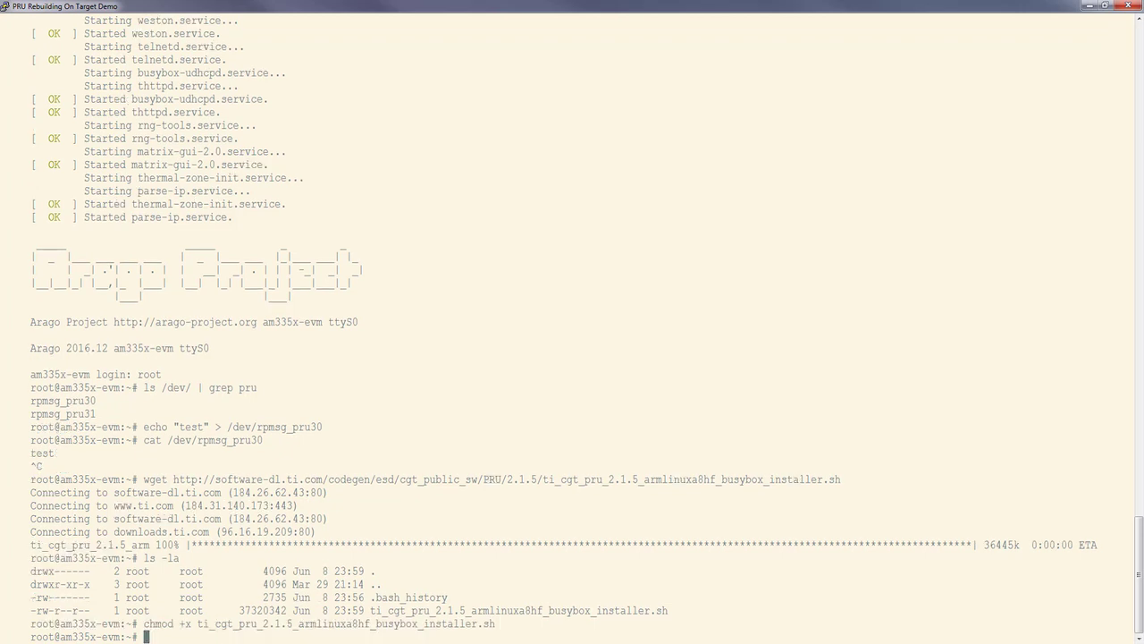
text(./ti_cgt_pru_2.1.5_armlinuxa8hf_busybox_installer.sh)
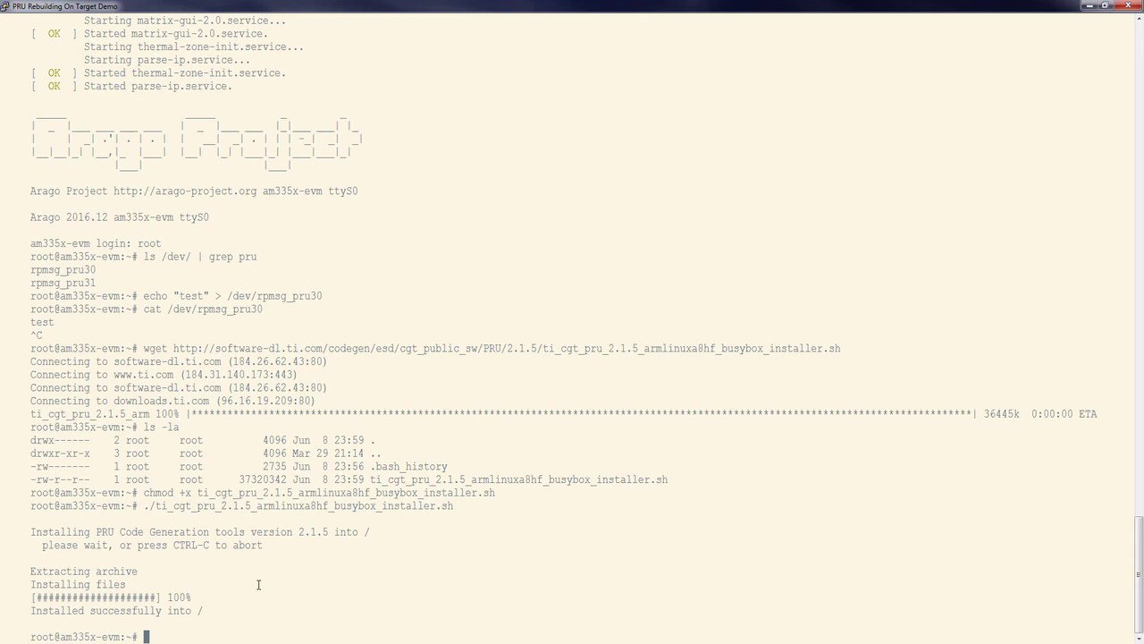
- Symlink /usr/bin as the cgt-pru bin folder, remove the installer, and git clone pru-software-support-package
text(ln -s /usr/bin/ /usr/share/ti/cgt-pru/bin)
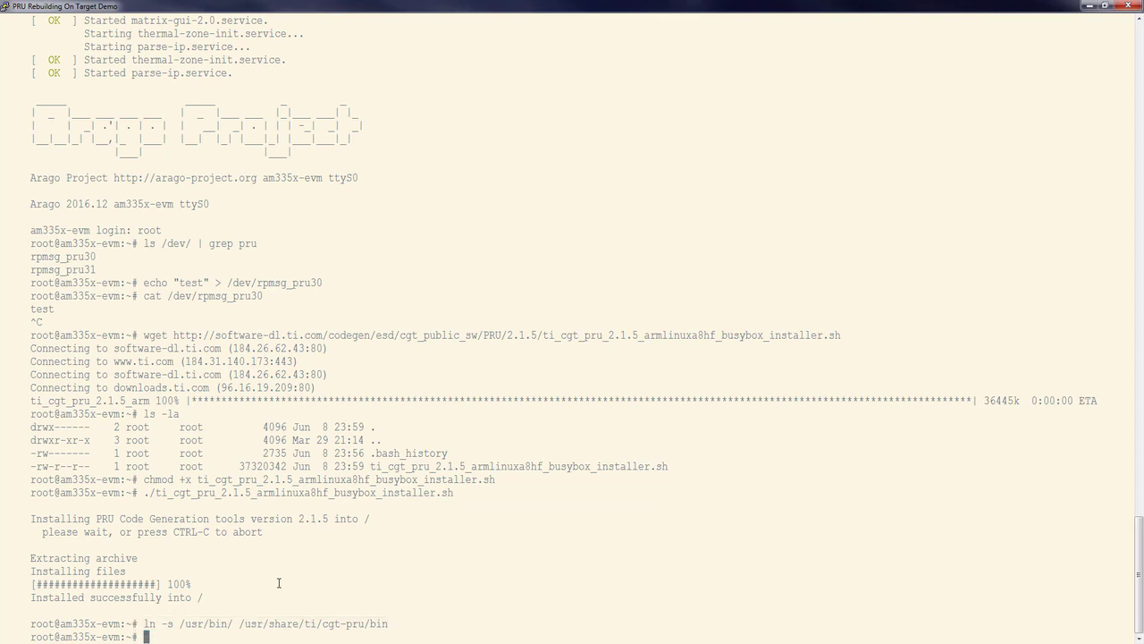
text(rm ti_cgt_pru_2.1.5_armlinuxa8hf_busybox_installer.sh)
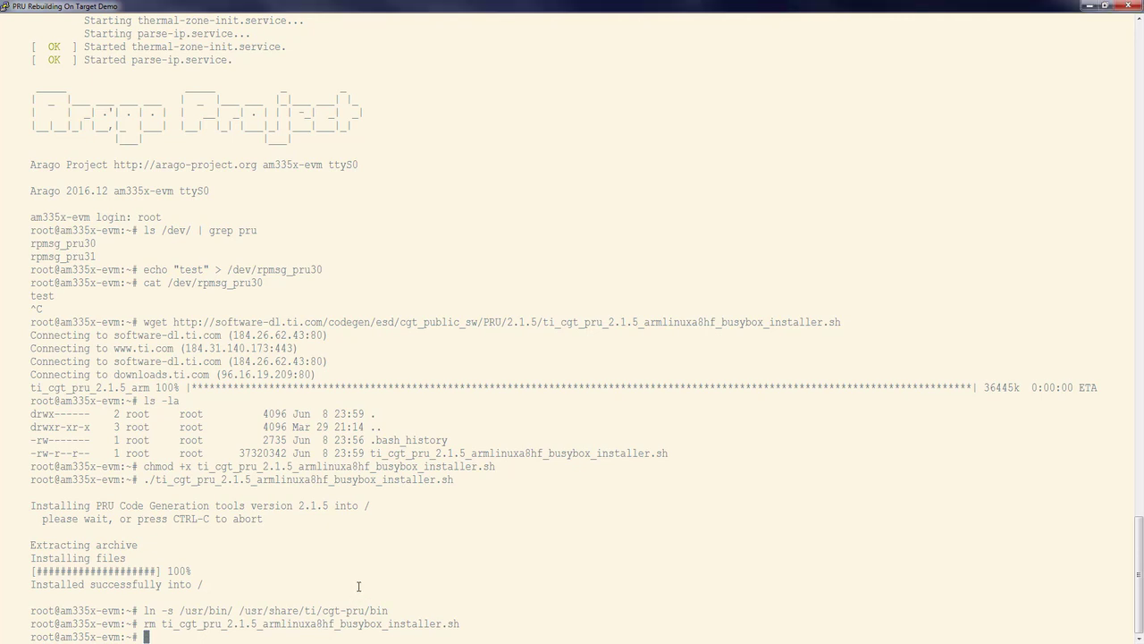
text(git clone)
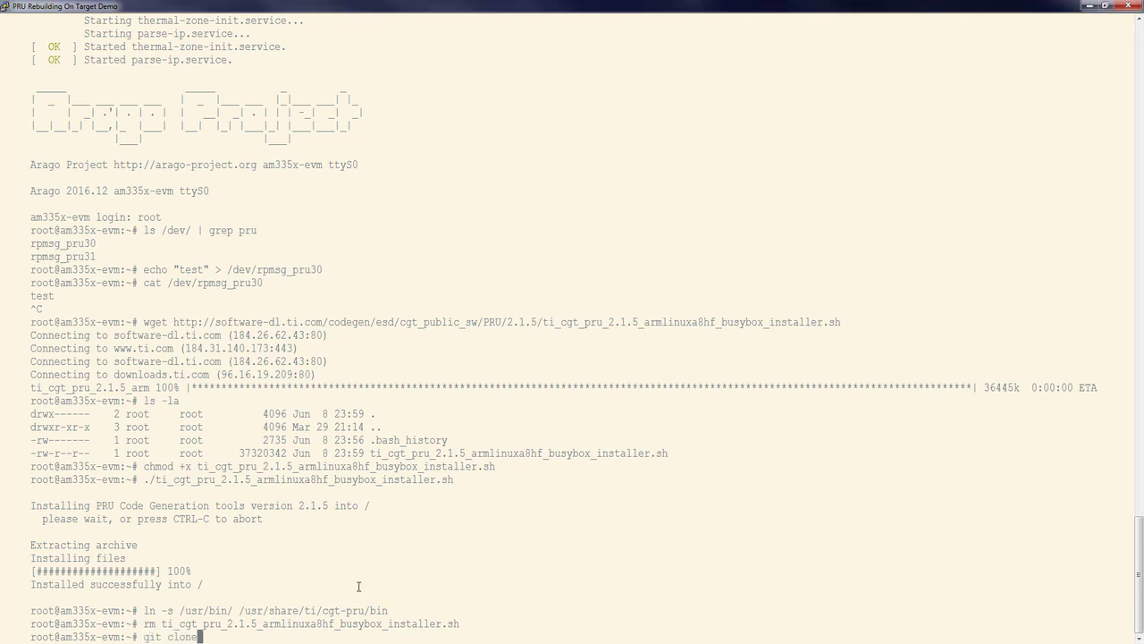
text(git://git.ti.com/pru-software-support-package/pru-software-support-package.git)
text(cd p)
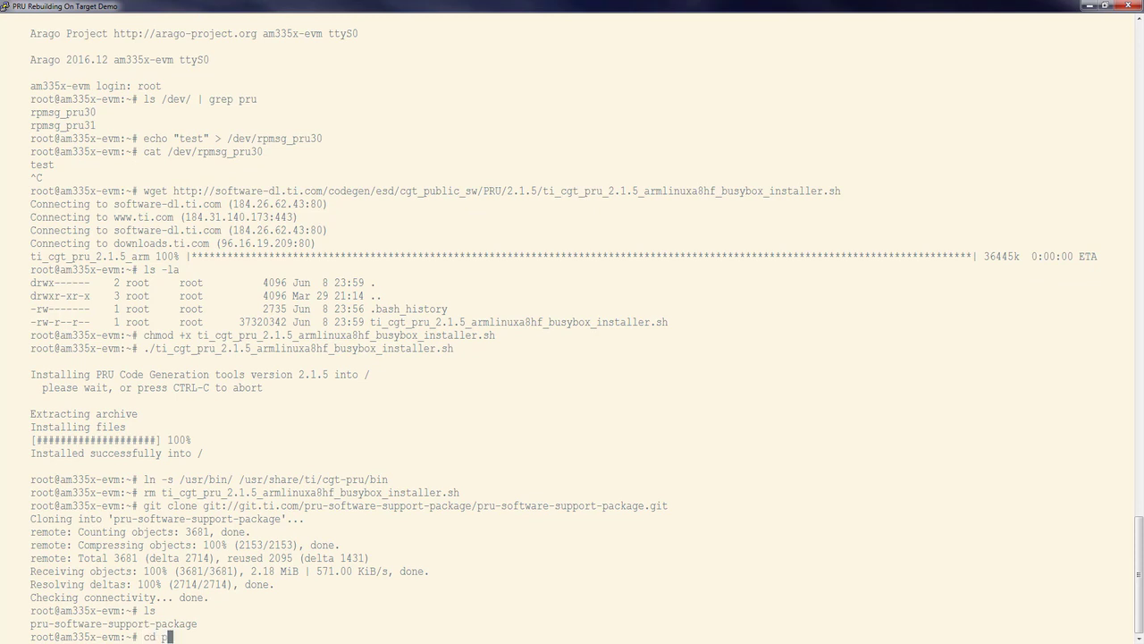
- cd into examples/am335x/PRU_RPMsg_Echo_Interrupt0 and list its files
text(ru-software-support-package/examples/)
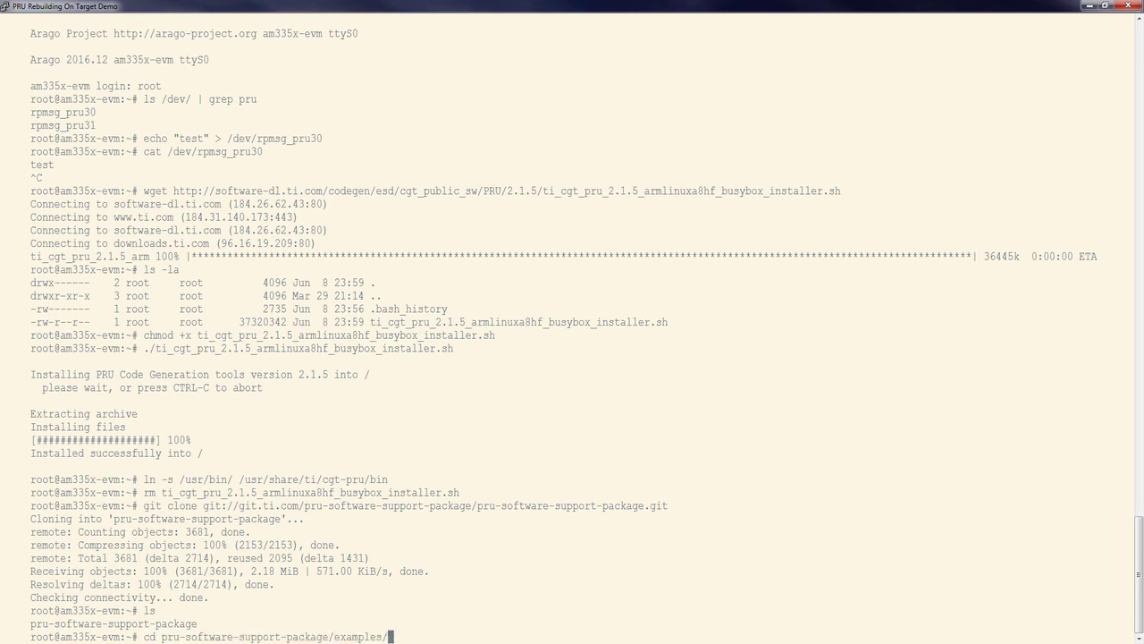
text(am335x/)
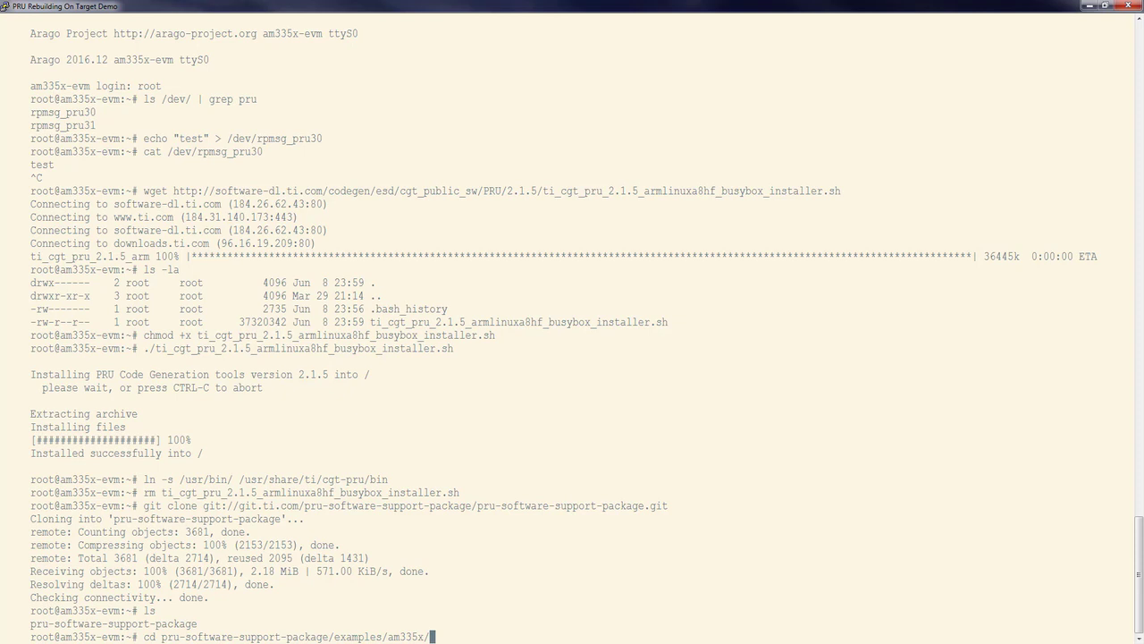
text(PRU_)
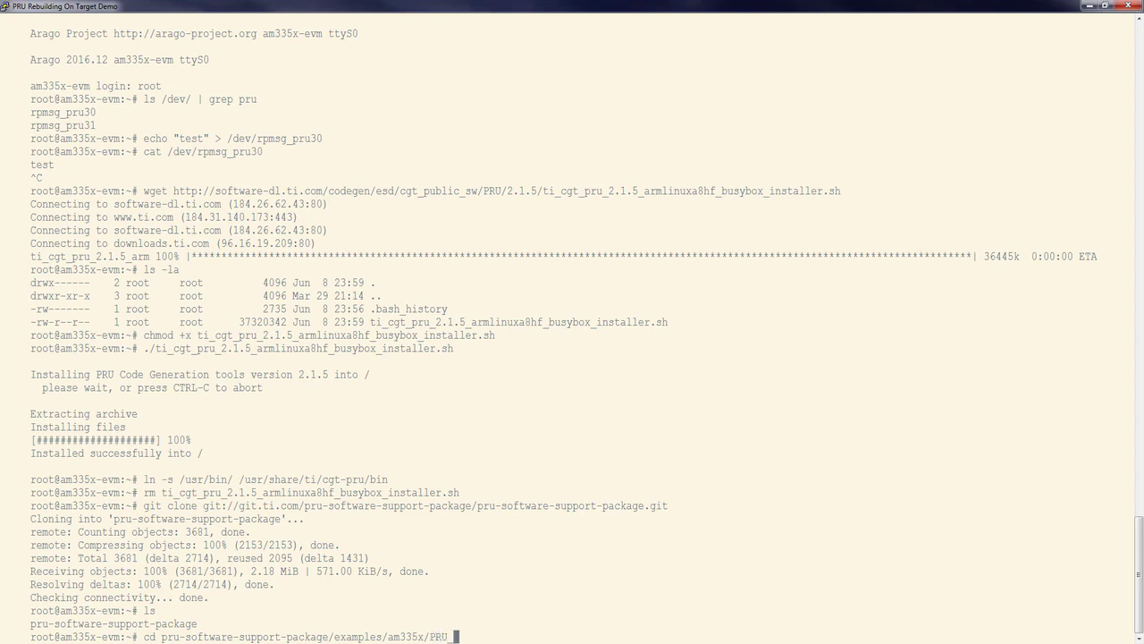
text(RPMsg_Echo_Interrupt0/)
text(ls)
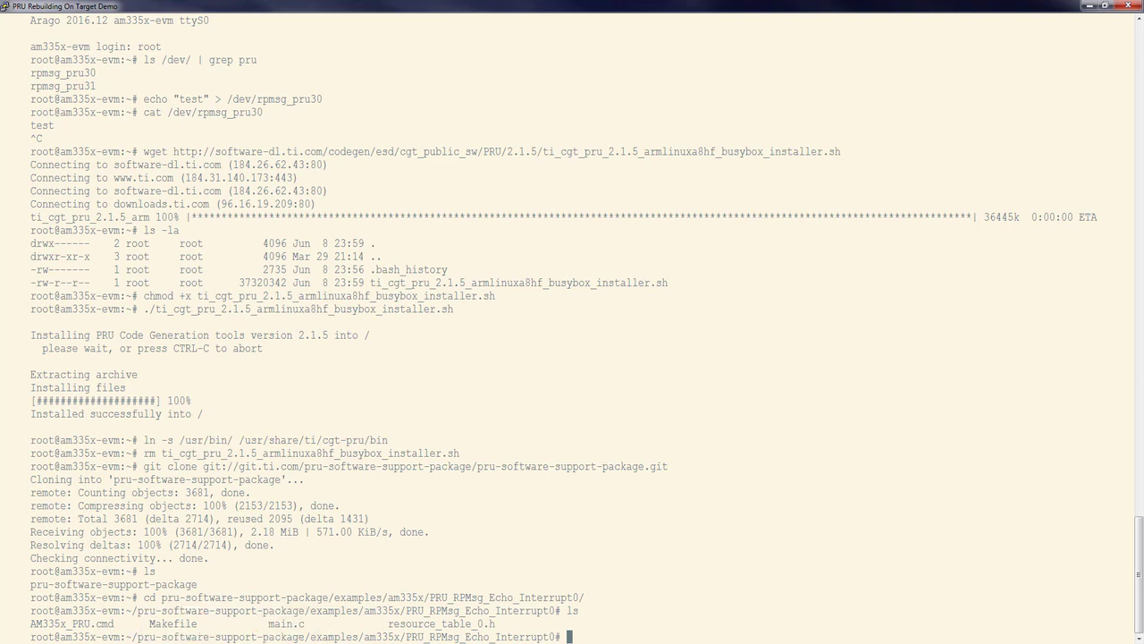
- Edit main.c in vi and change CHAN_PORT to 35
text(vi main.c)
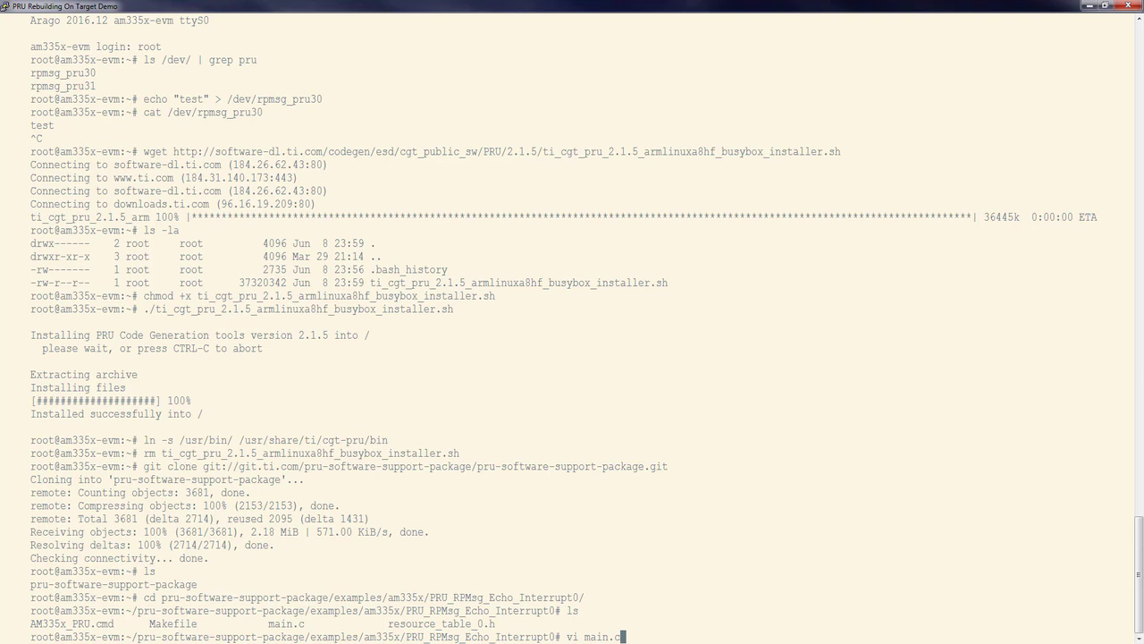
key(Return)
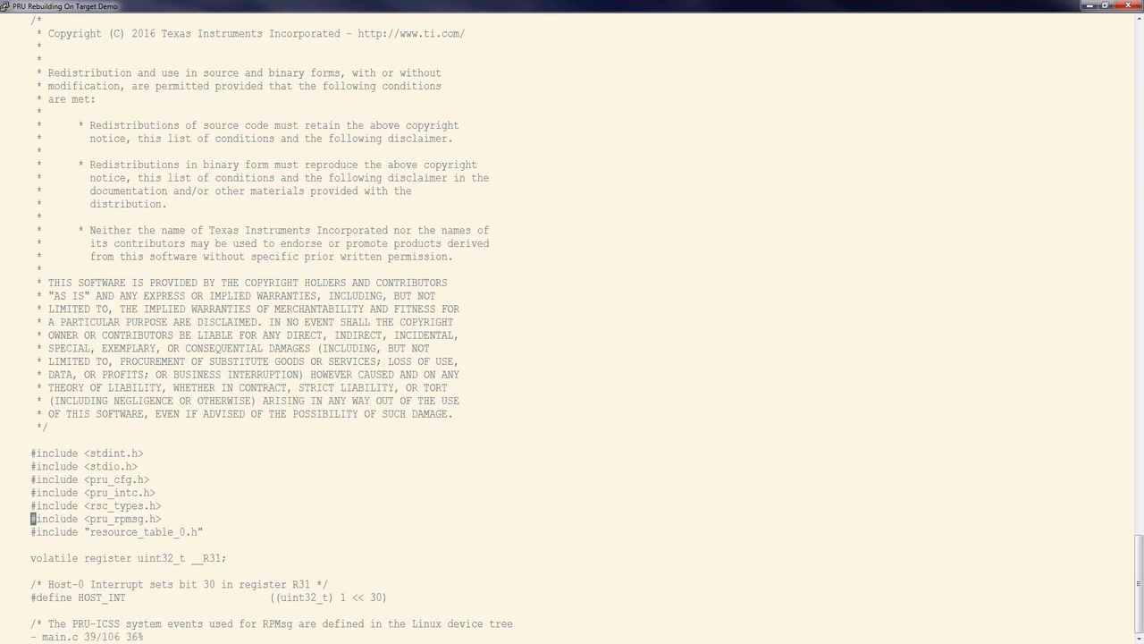
scroll(down, 3)
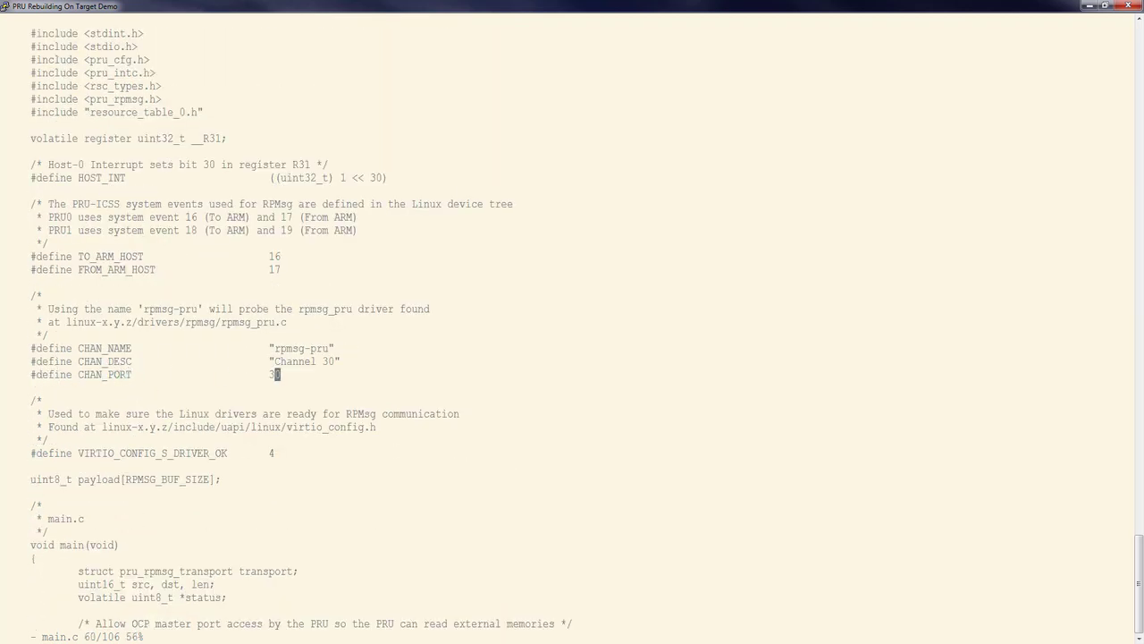
text(5)
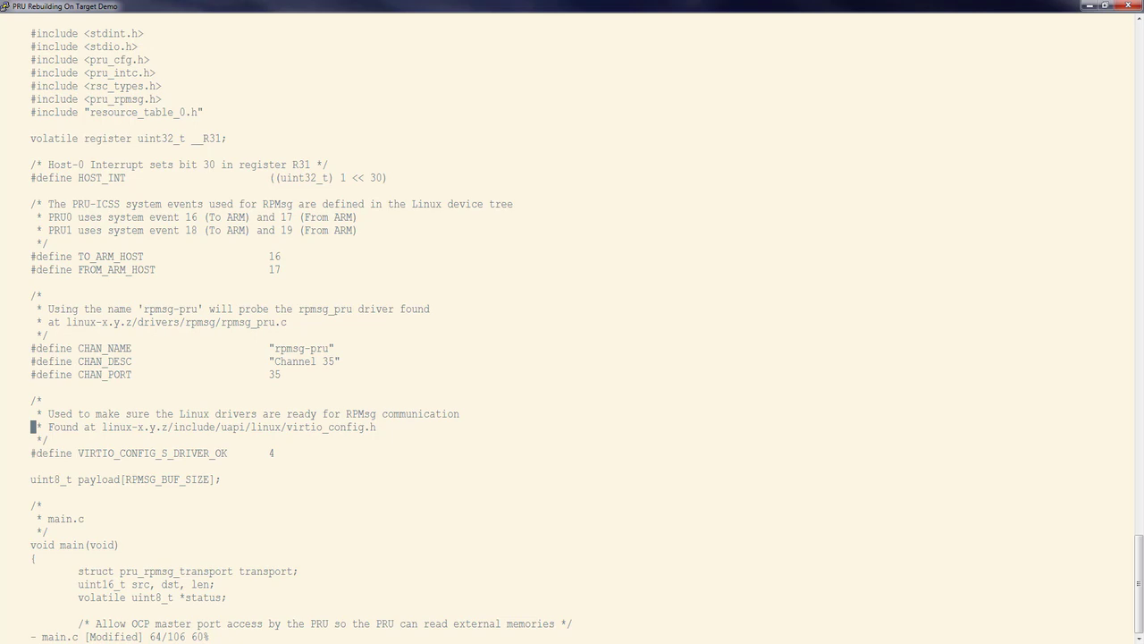
- Insert payload[0] = 'T'; before pru_rpmsg_send in the receive loop
scroll(down, 3)
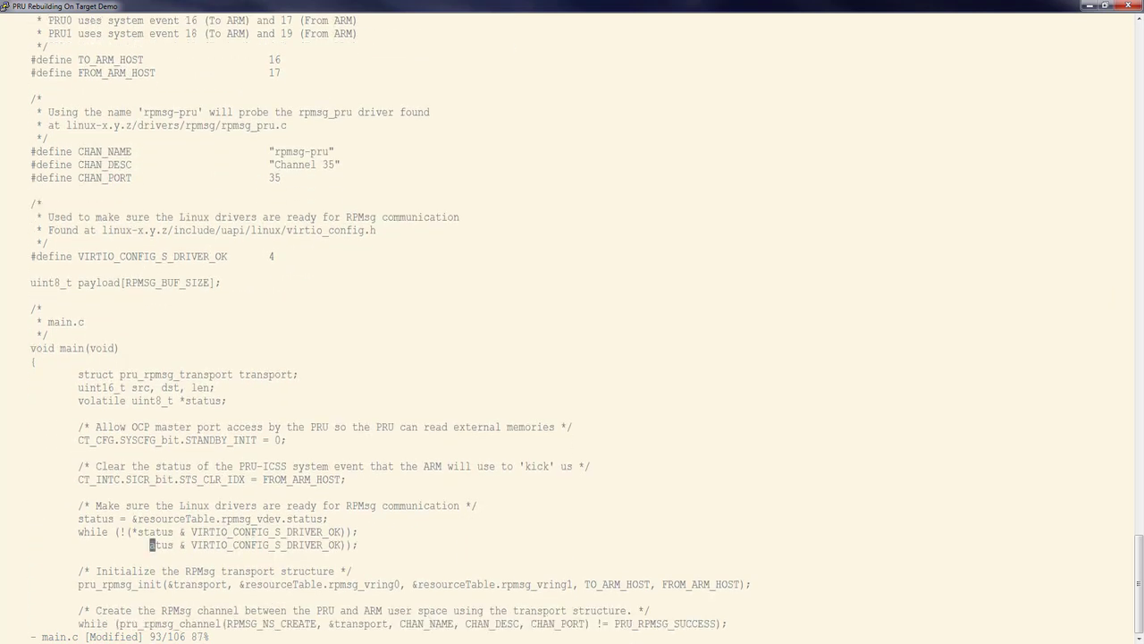
scroll(down, 3)
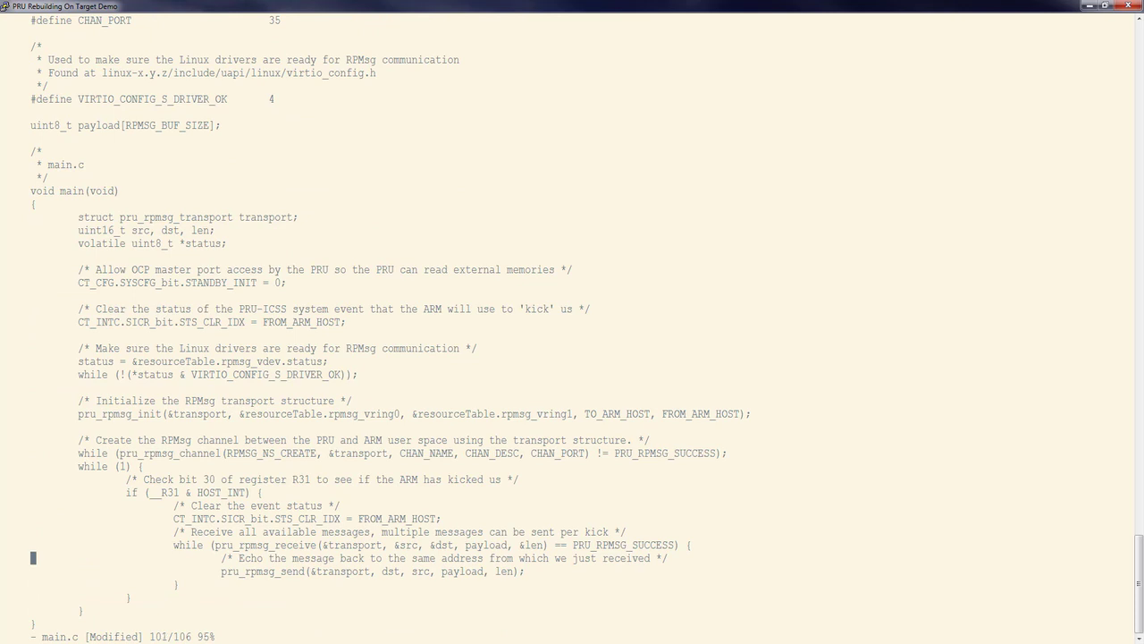
key(Return)
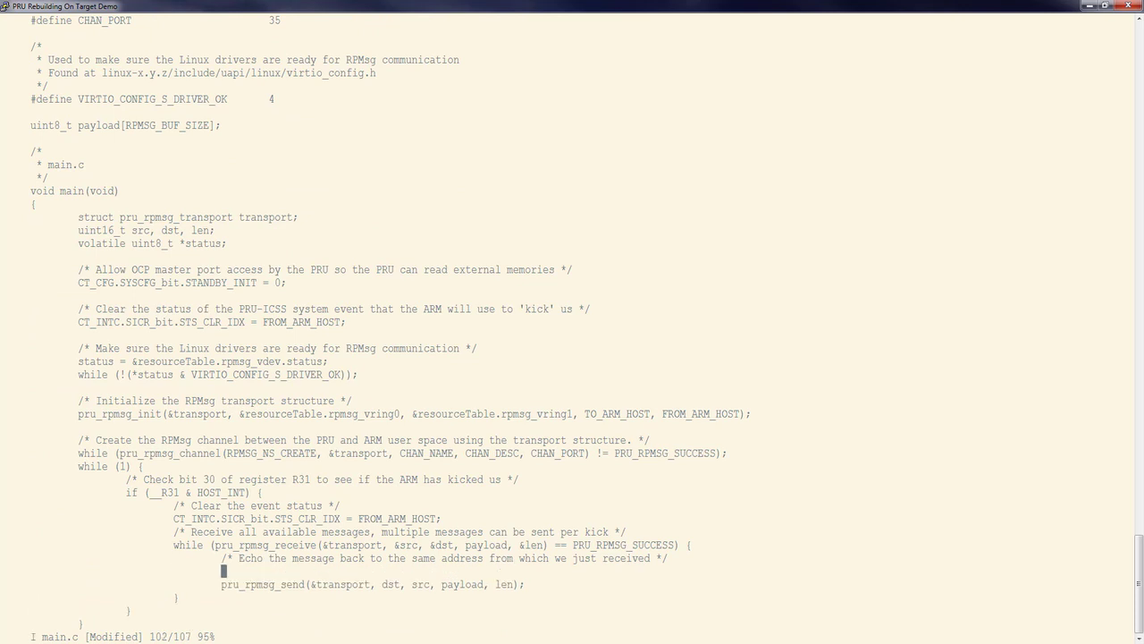
text(payload)
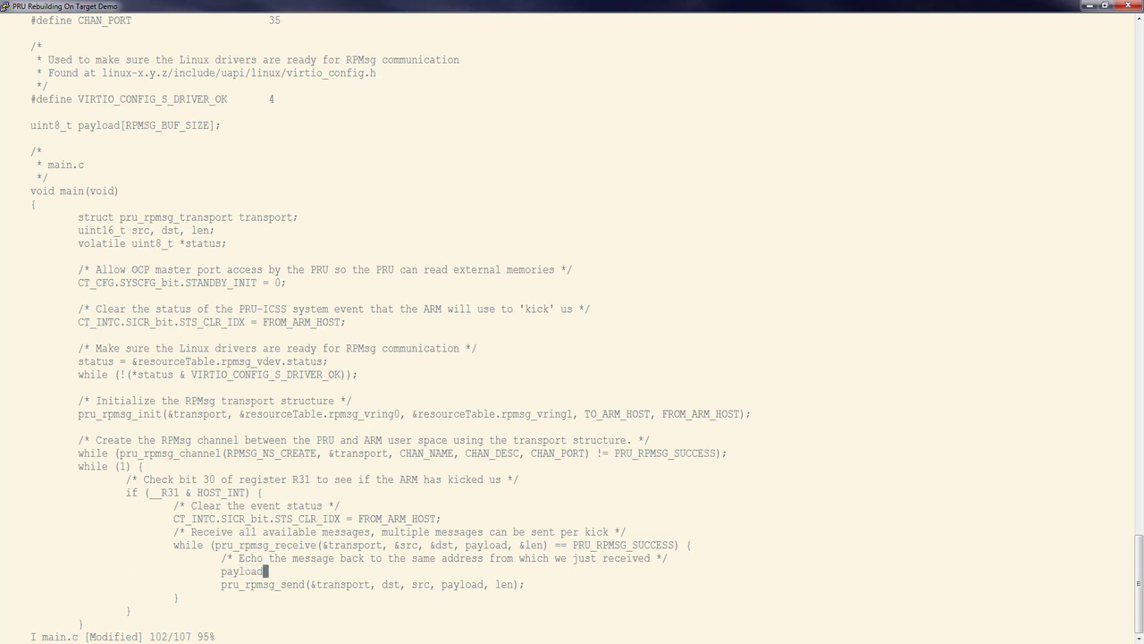
text([0)
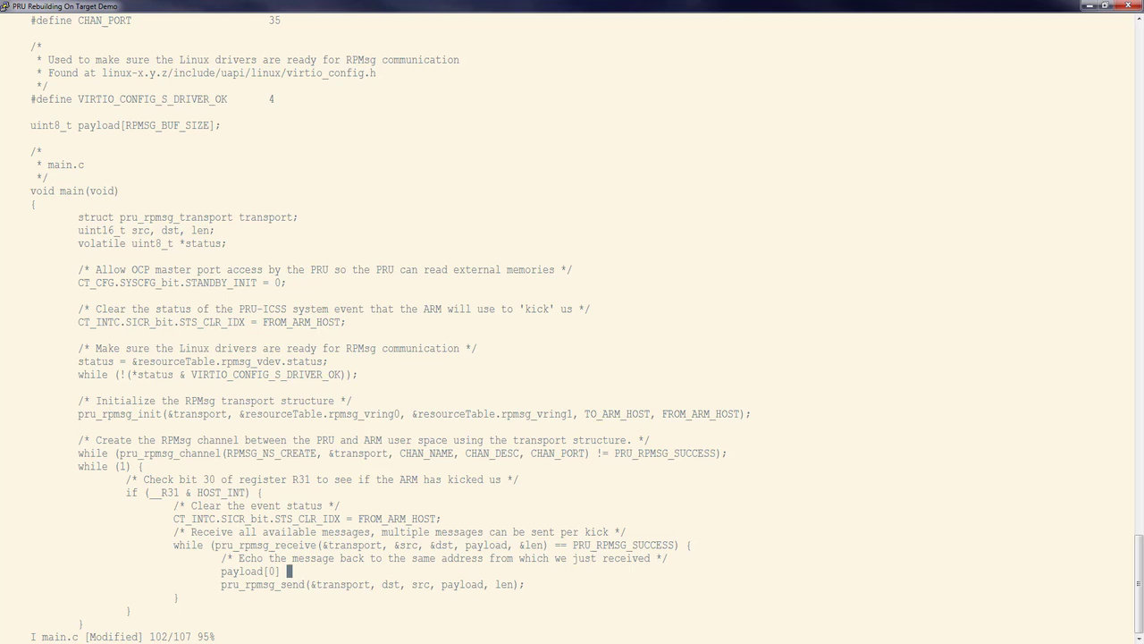
text(= ')
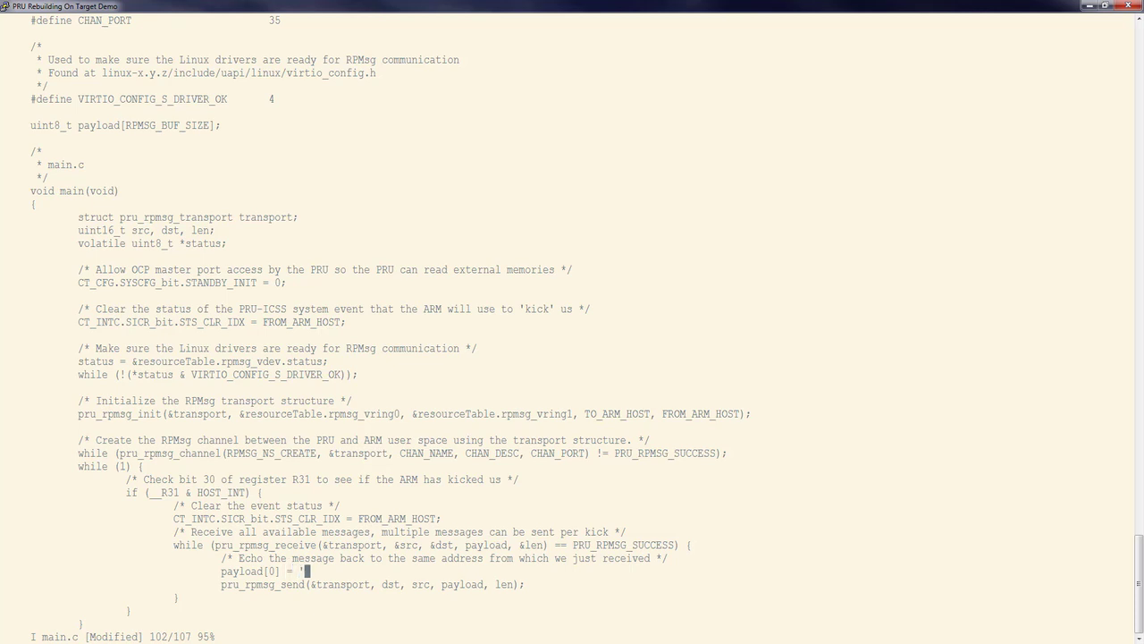
key(Return)
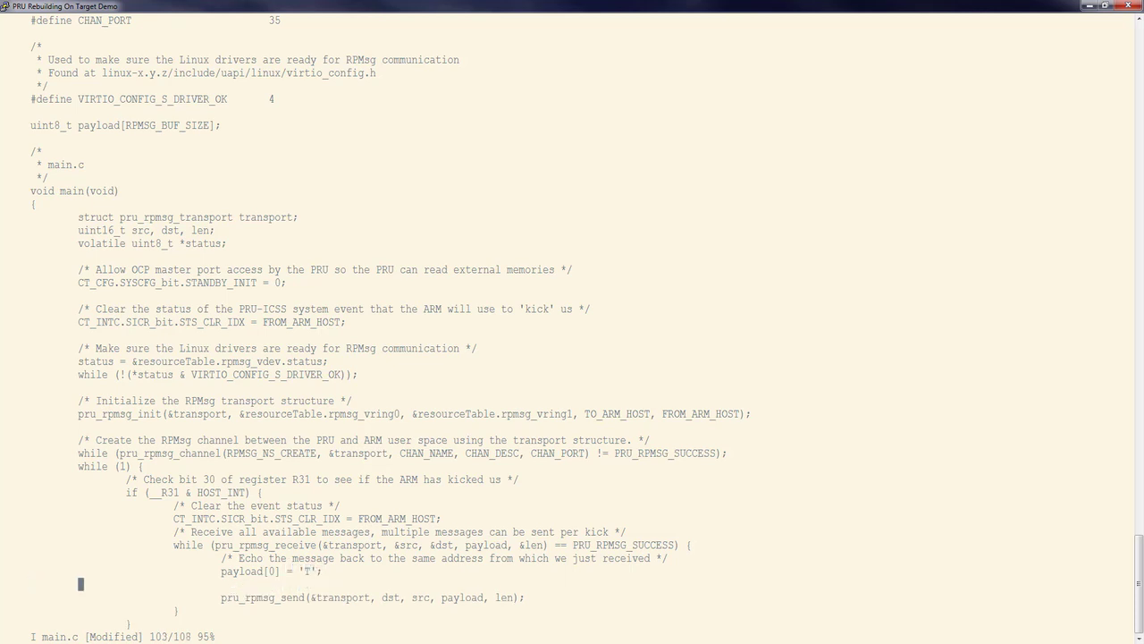
text(paylo)
text(e)
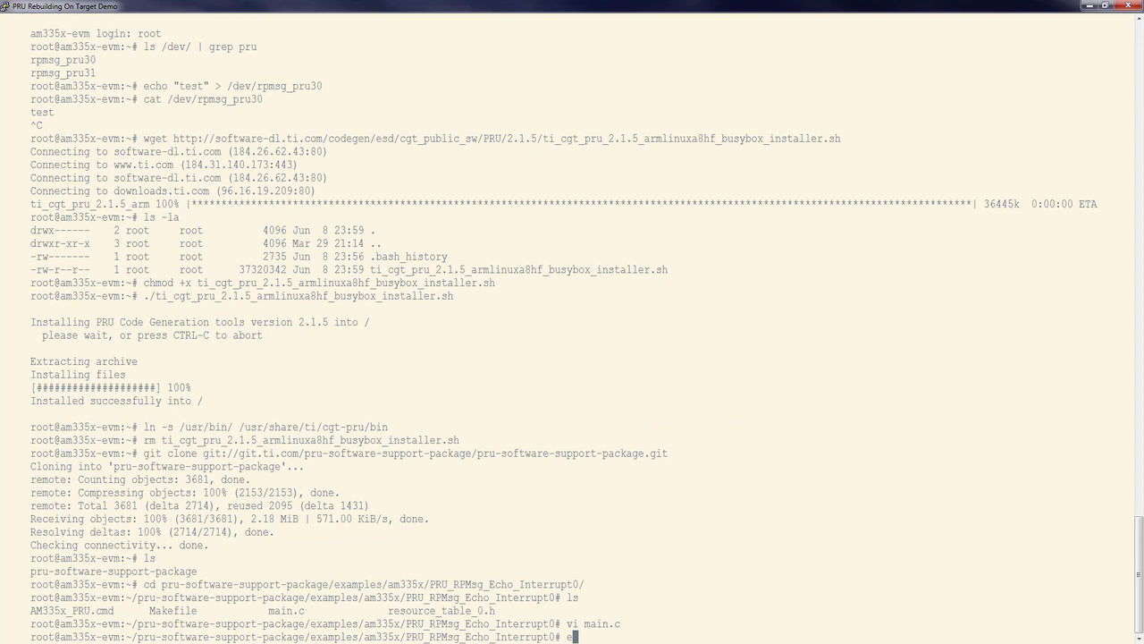
- Export PRU_CGT=/usr/share/ti/cgt-pru, make the example and copy the .out as PRU_RPMsg_Echo_Interrupt0_modified.out
text(xport)
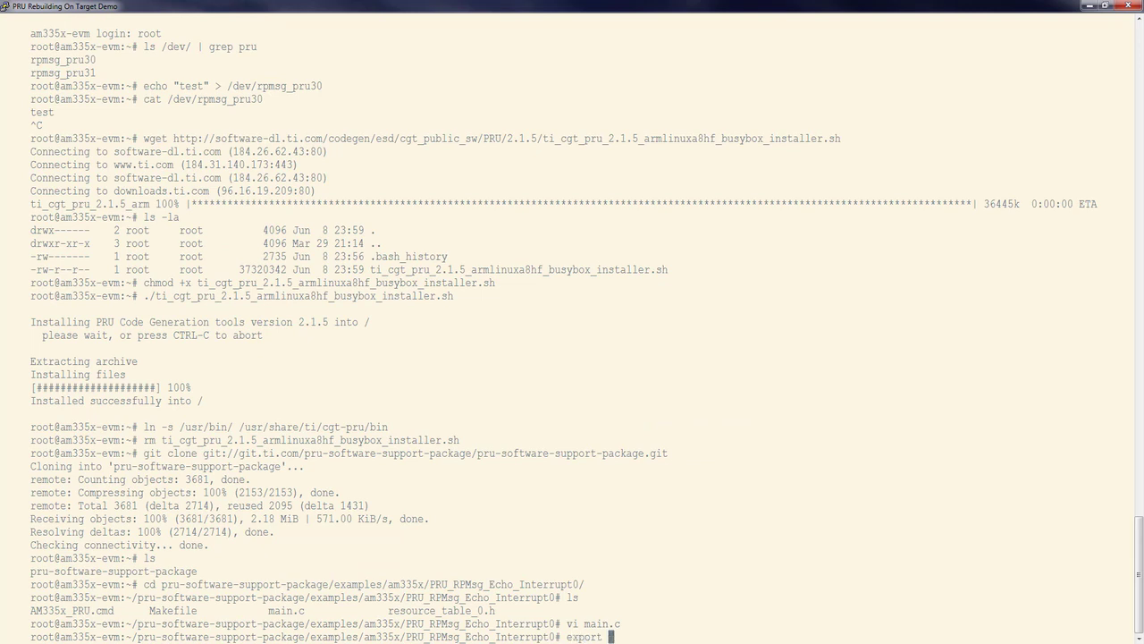
text(PRU_CGT=)
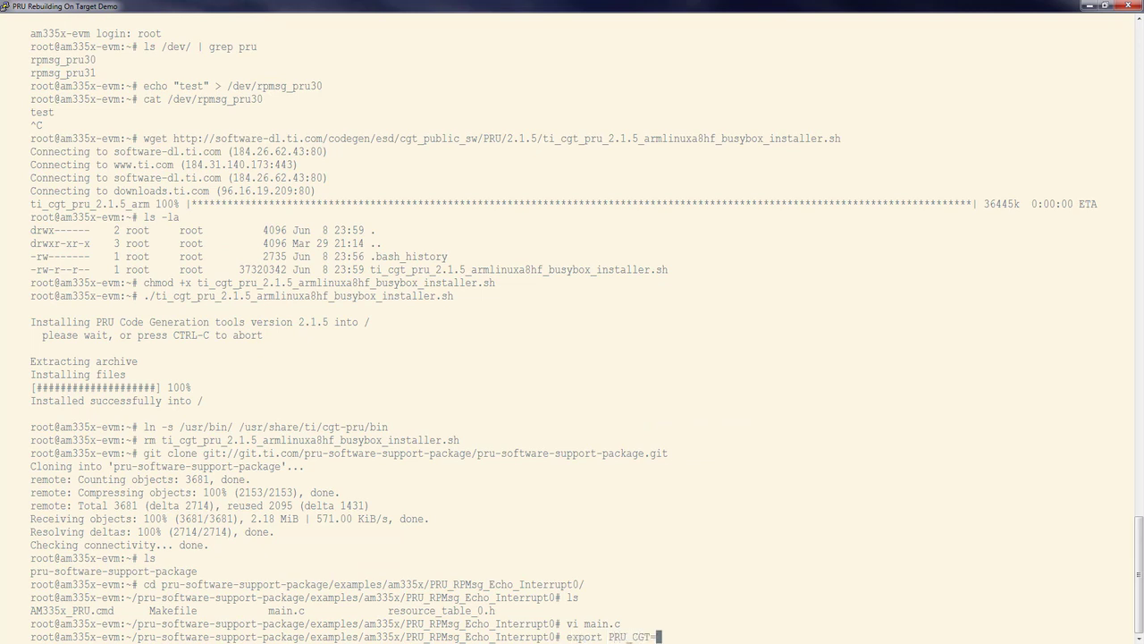
text(=/usr/share/ti/cgt-pru/)
text(cp PRU_RPMsg_Echo_Interrupt0.out /lib/firmware/pru/PRU_RPMsg_Echo_Interrupt0_modified.out)
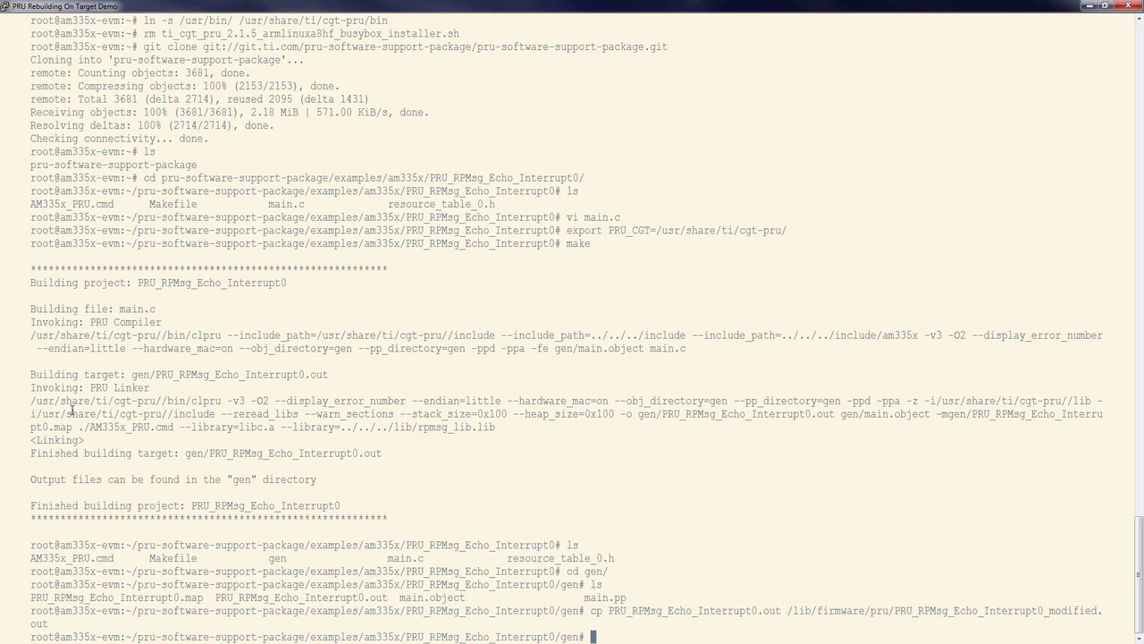
- In /lib/firmware, list the links and remove the existing am335x-pru0-fw
text(c)
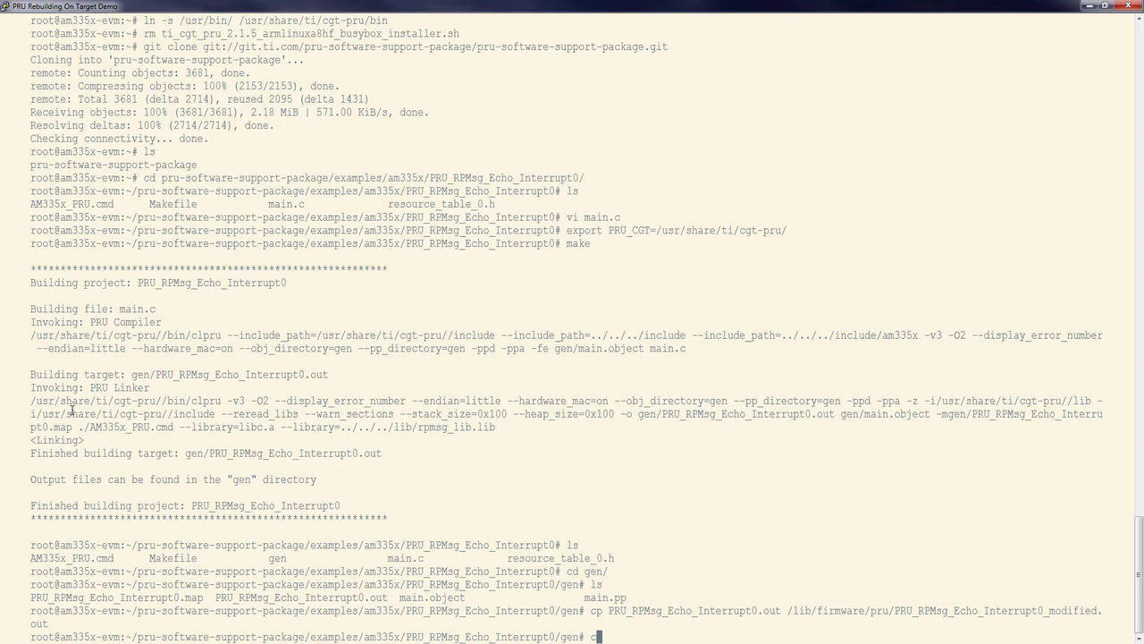
text(d /lib/firmware/)
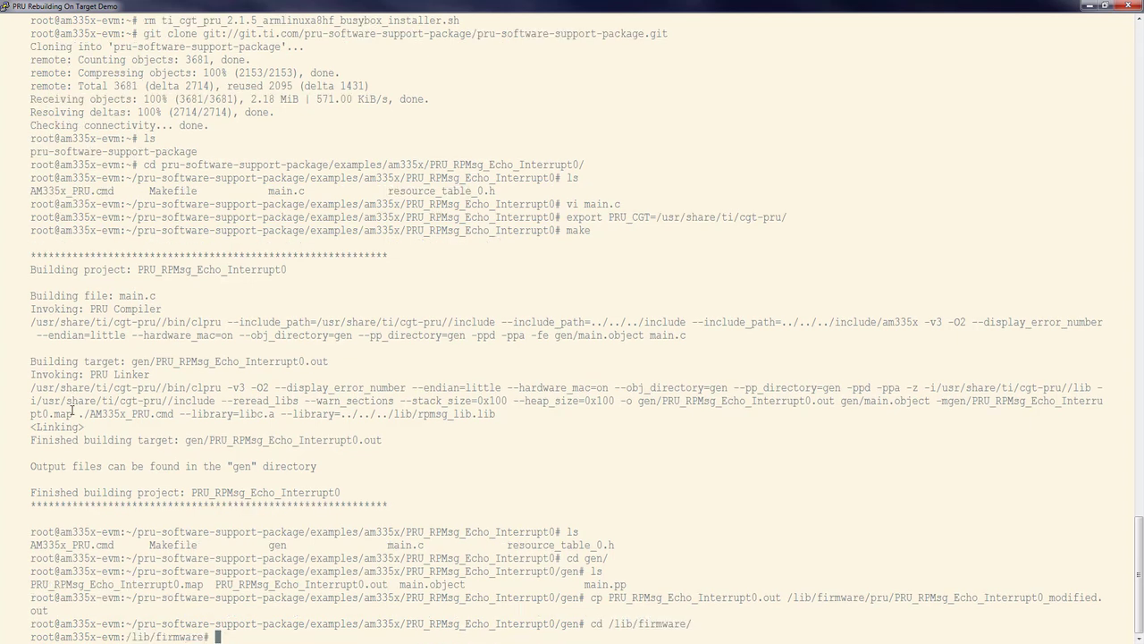
text(ls -la)
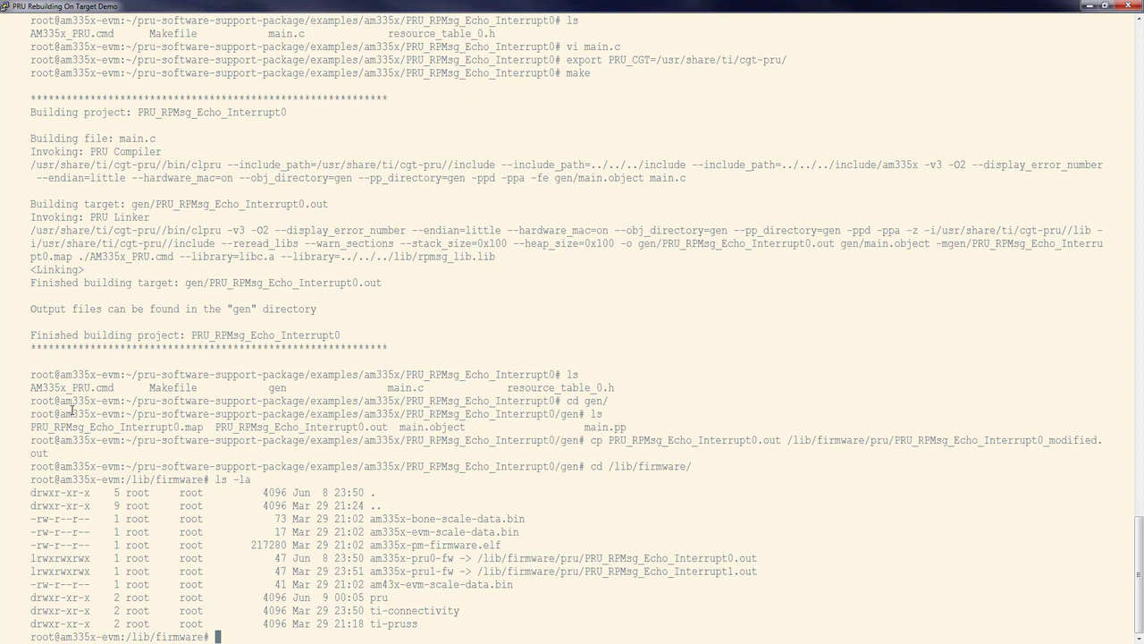
text(rm)
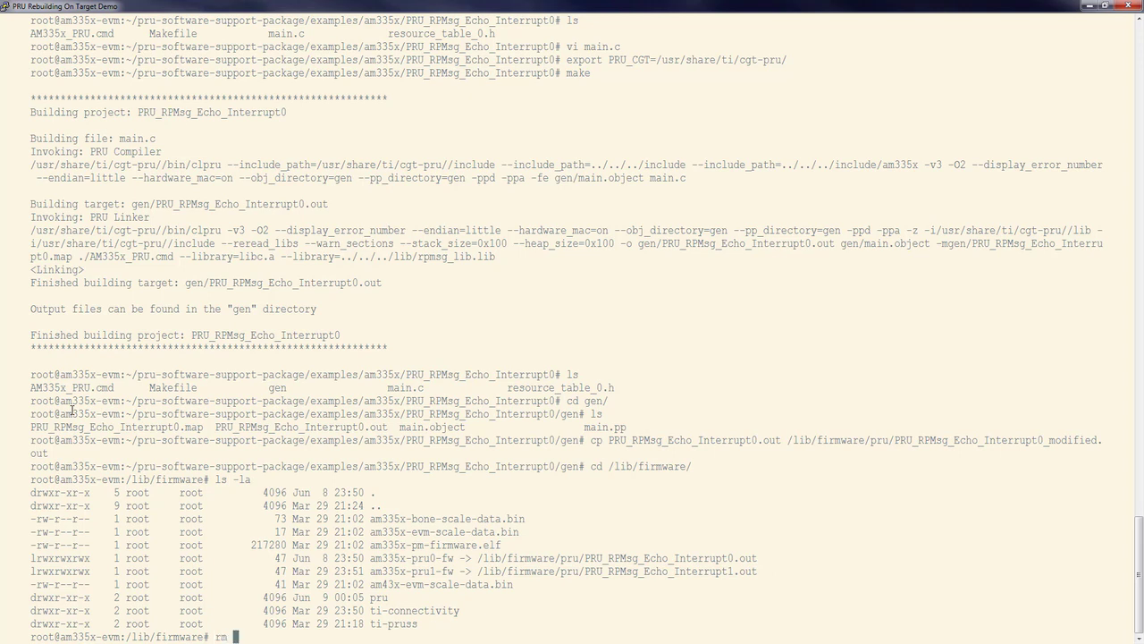
text(am335x-pru0-fw;)
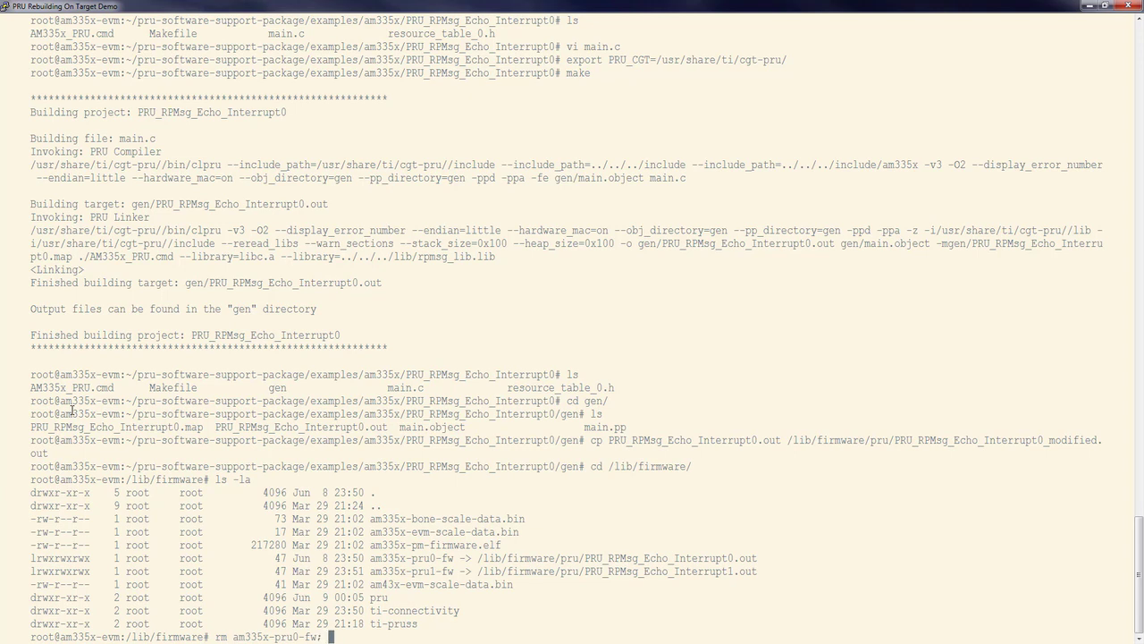
- Symlink am335x-pru0-fw to /lib/firmware/pru/PRU_RPMsg_Echo_Interrupt0_modified.out
text(ln -s /li)
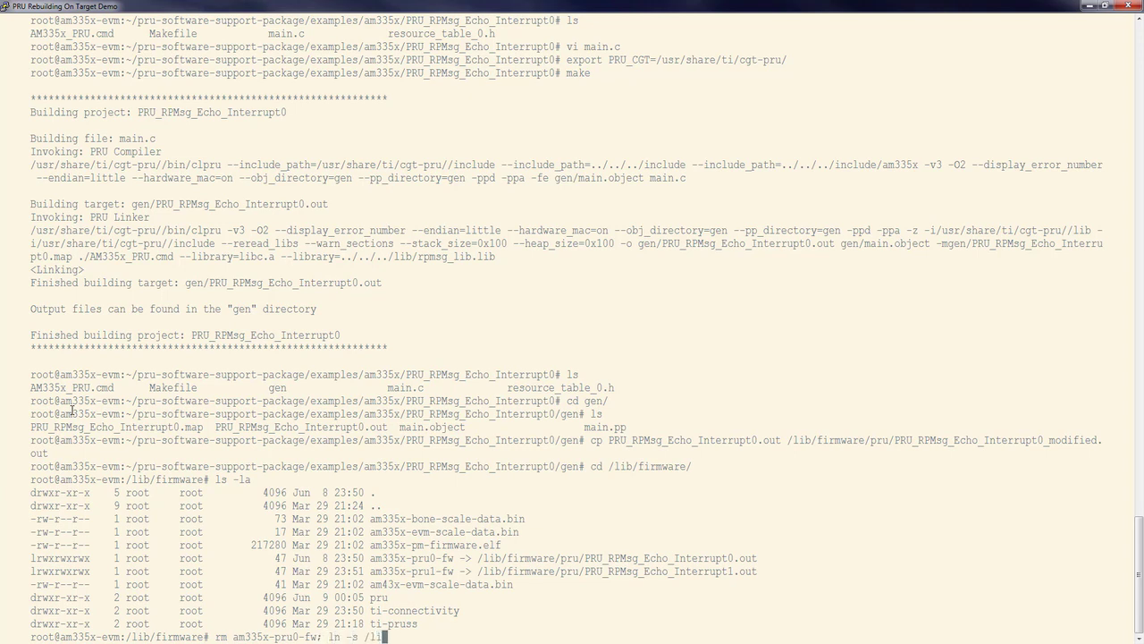
text(/lib/firmware/pru/)
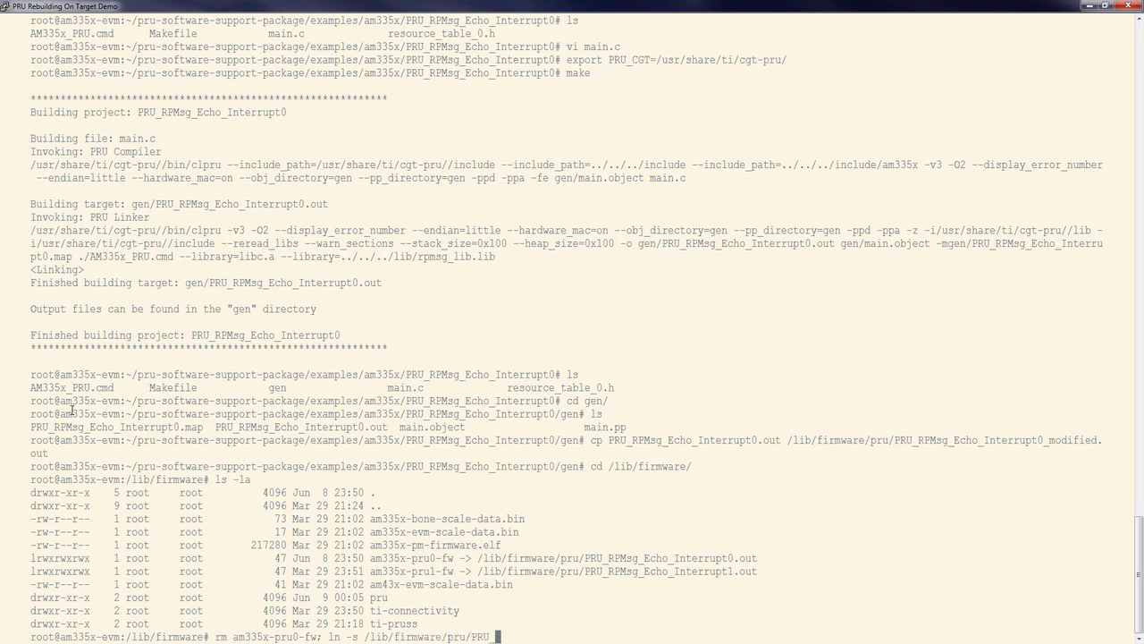
text(PRU_RPMsg_Echo_Interrupt0)
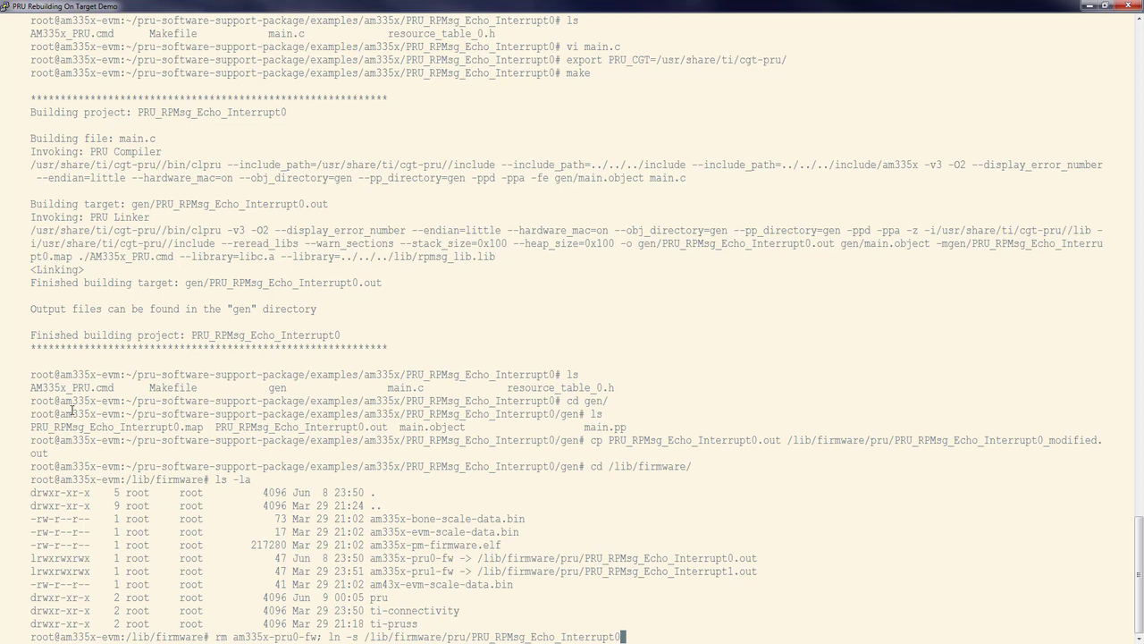
text(_modified.out)
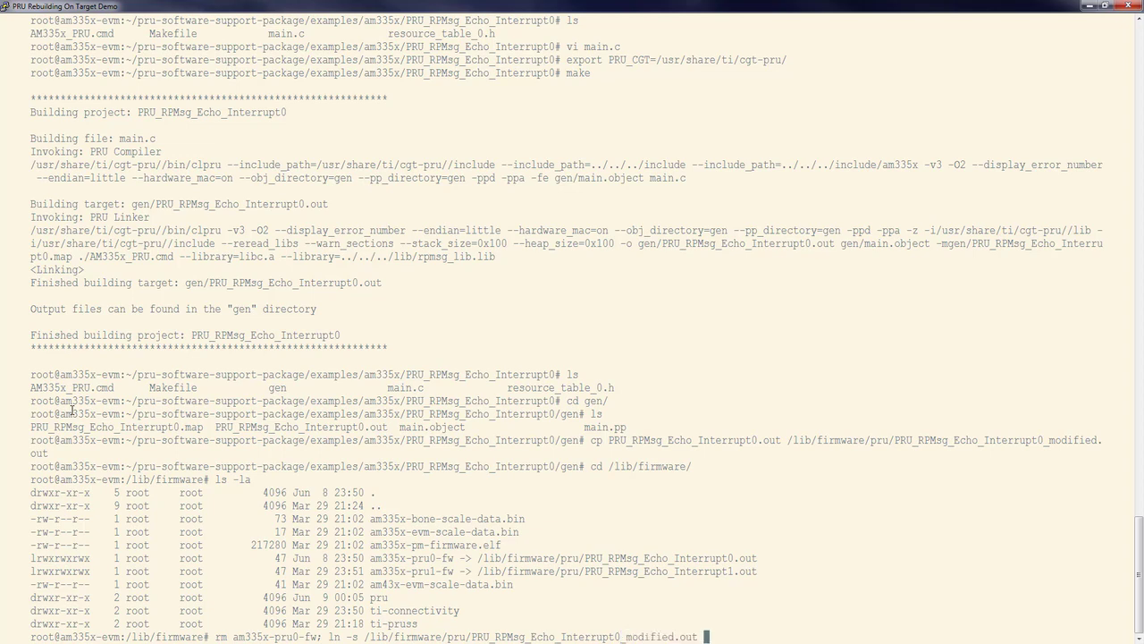
text(am33)
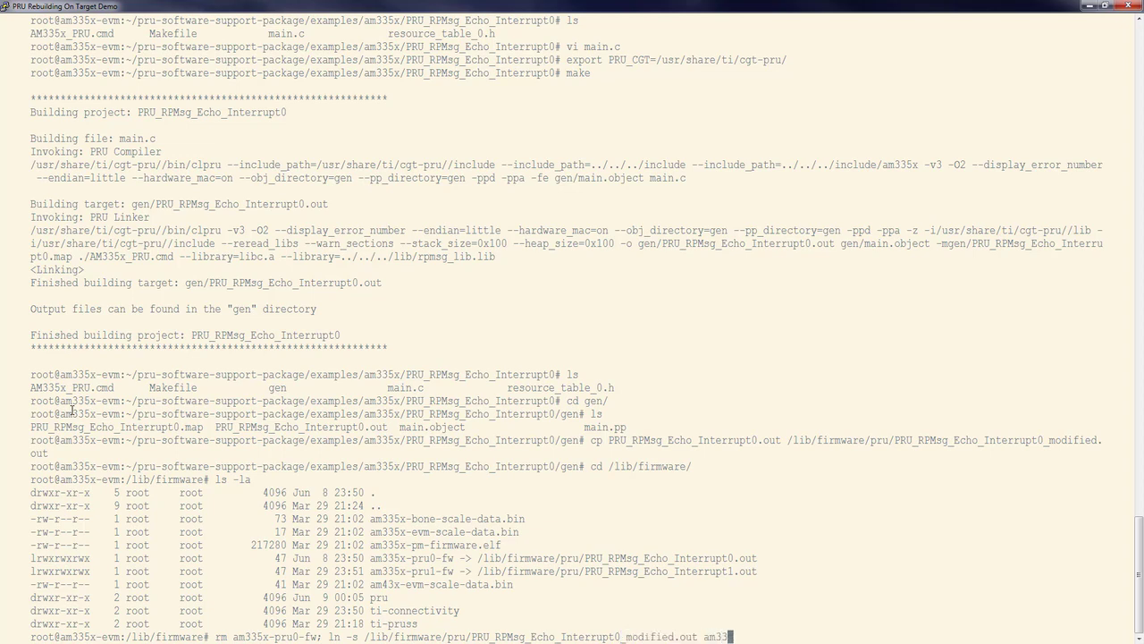
text(335x-pru0-fw)
text(ls -la)
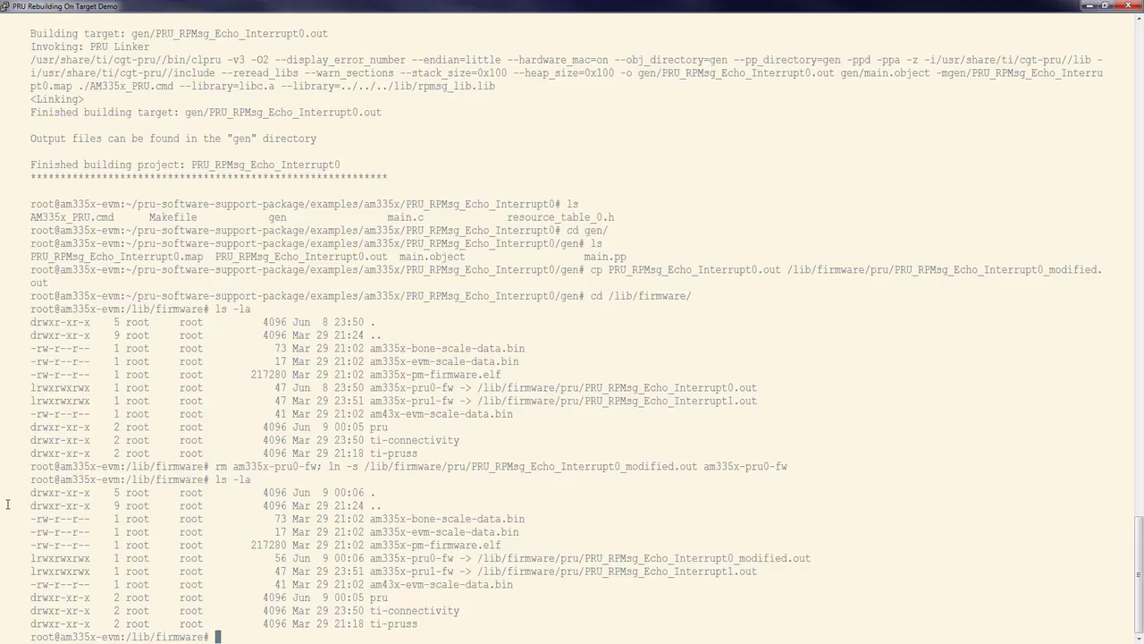
- cd into /sys/bus/platform/drivers/pru-rproc
text(cd /sys/)
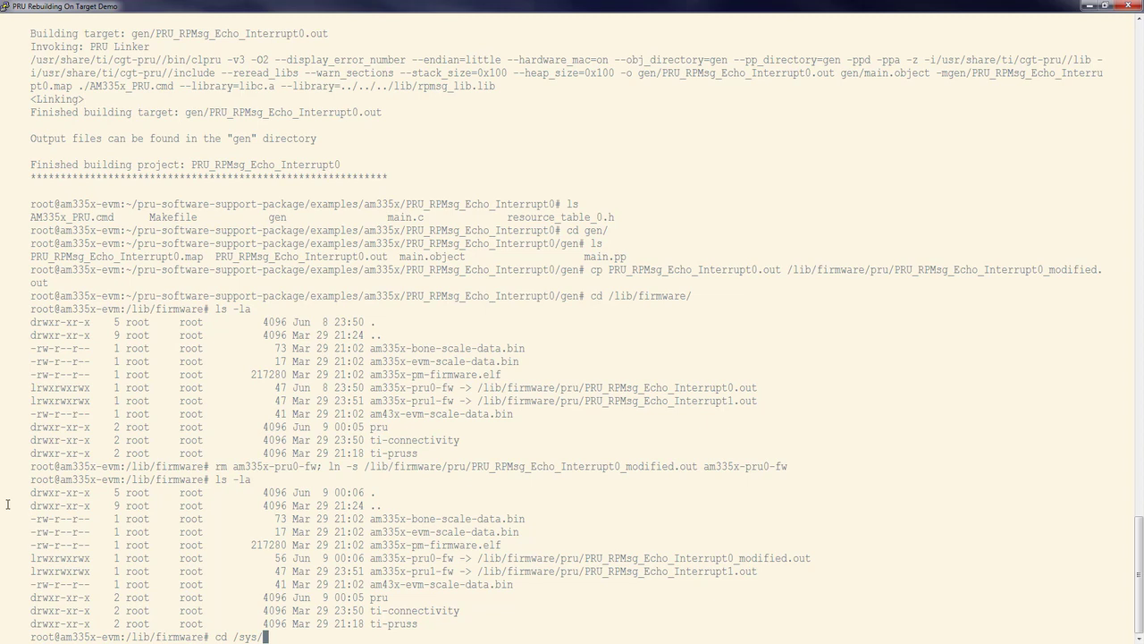
text(bus/platform/)
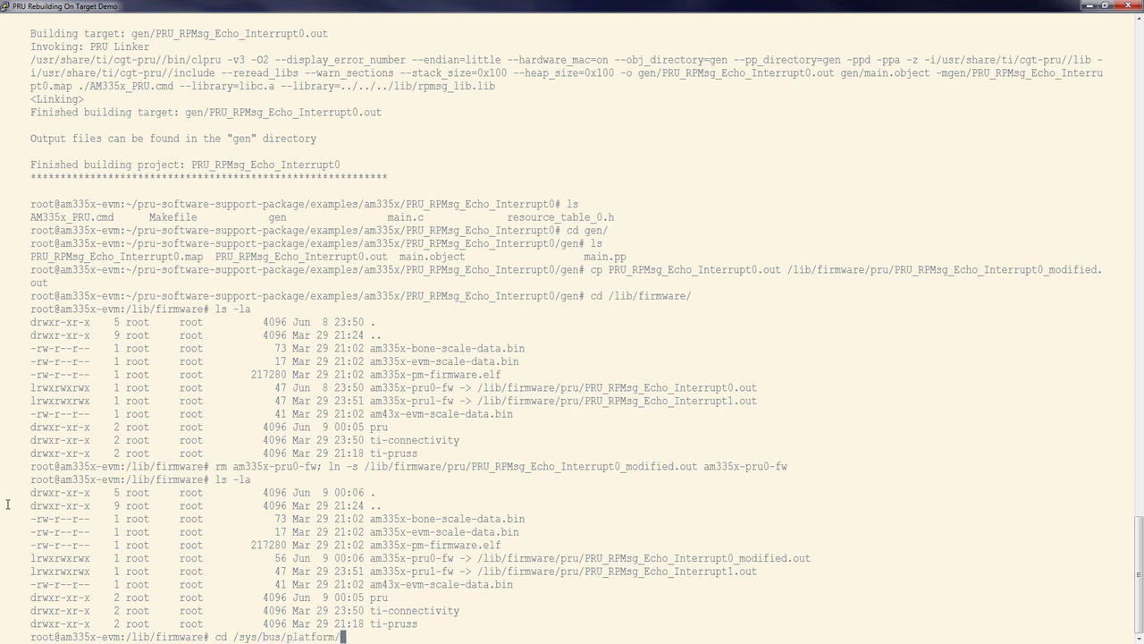
text(driverspru)
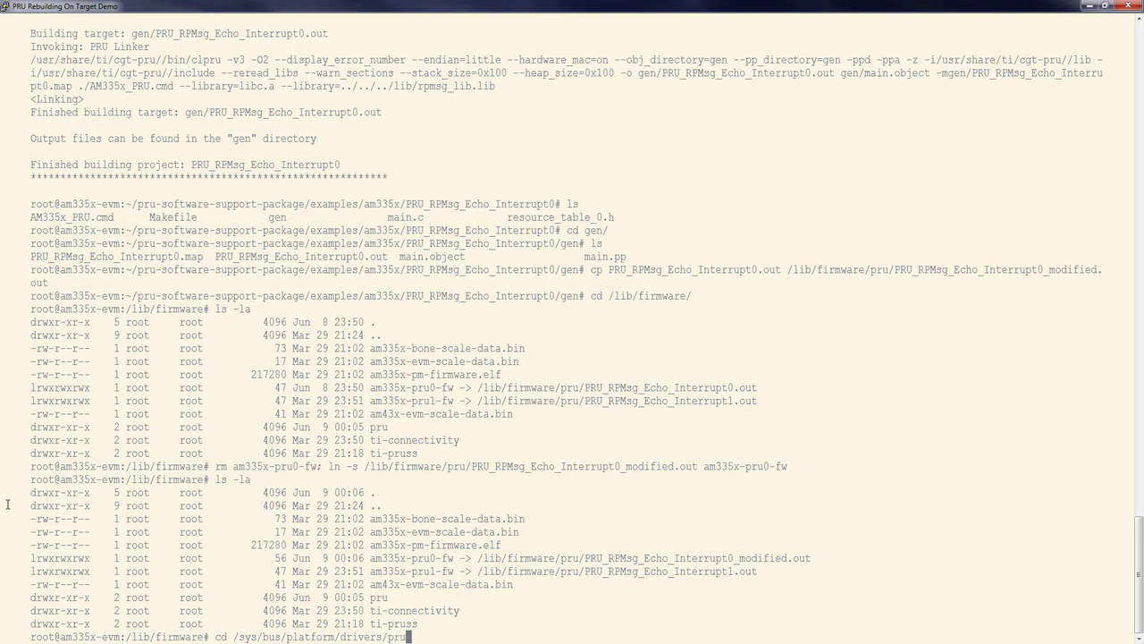
text(rproc/)
text(ls)
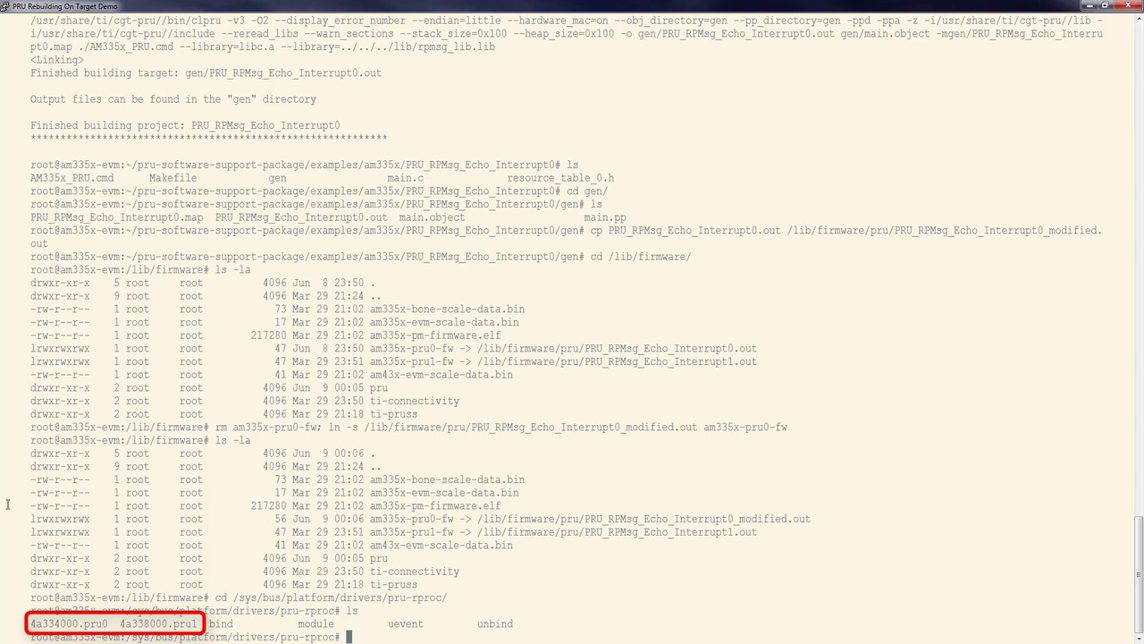
- Echo 4a334000.pru0 to unbind then bind so PRU0 reboots with the modified firmware
text(ech)
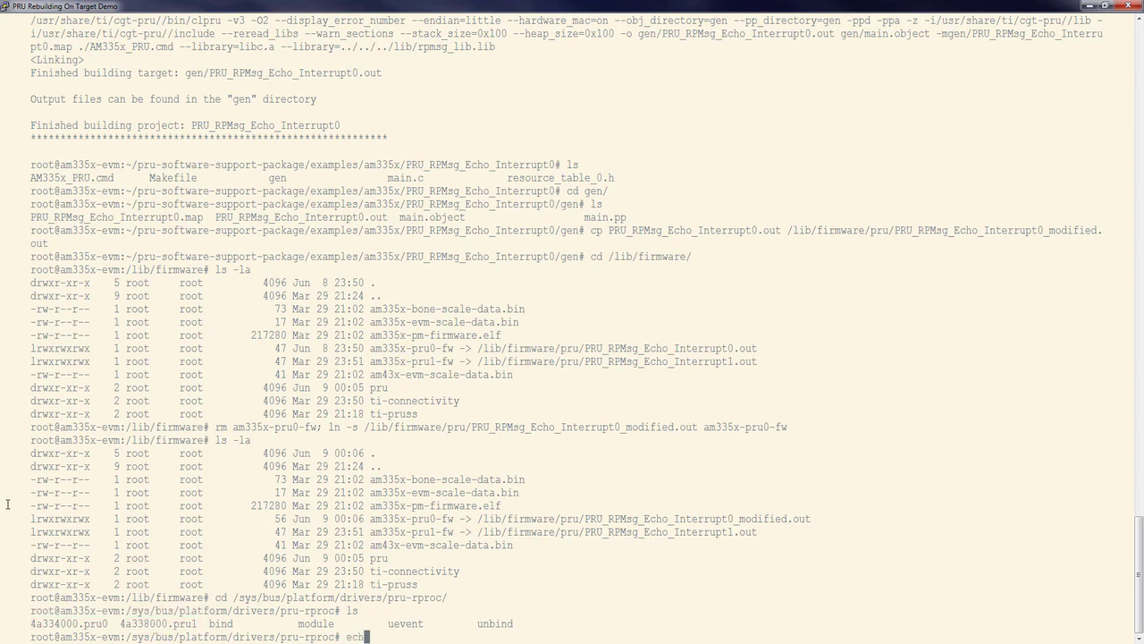
text(o)
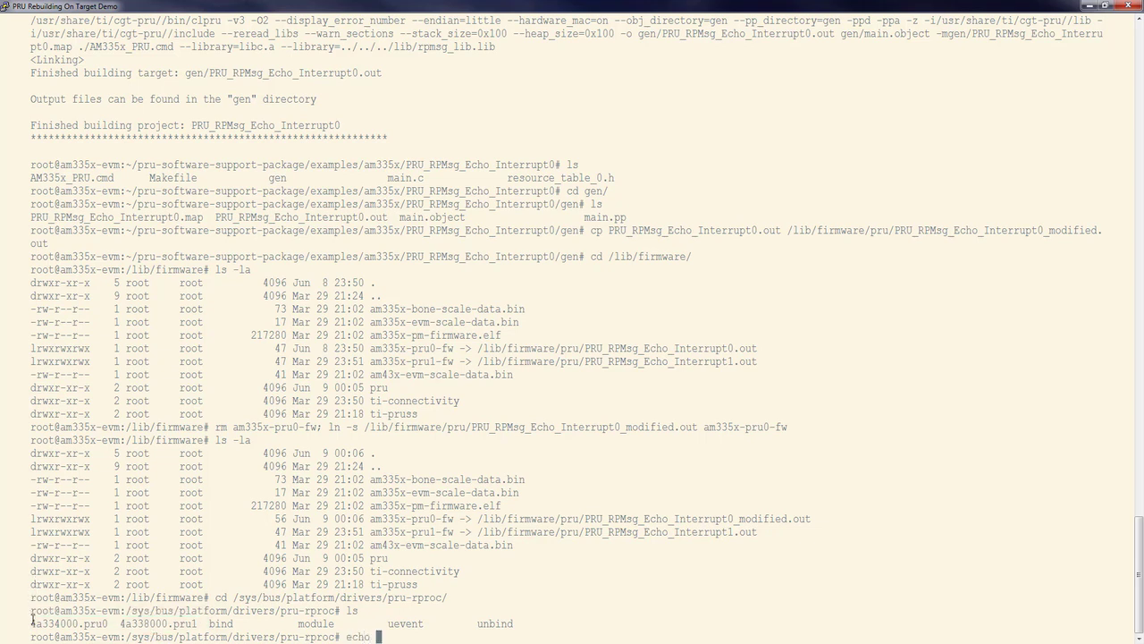
double_click(69, 622)
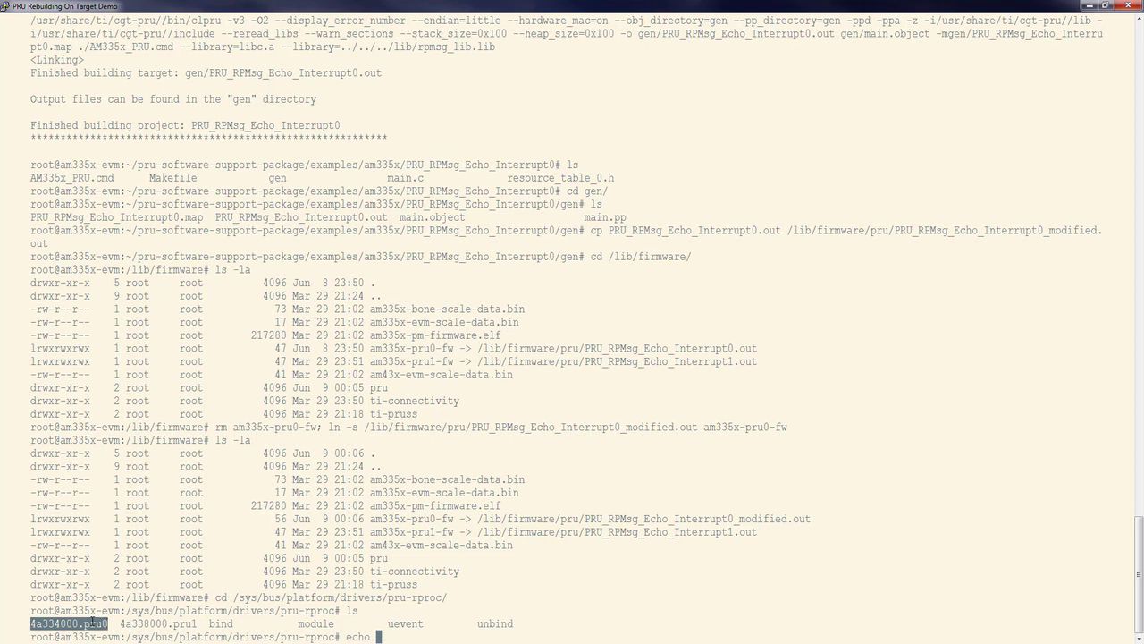
text(4a334000.pru0)
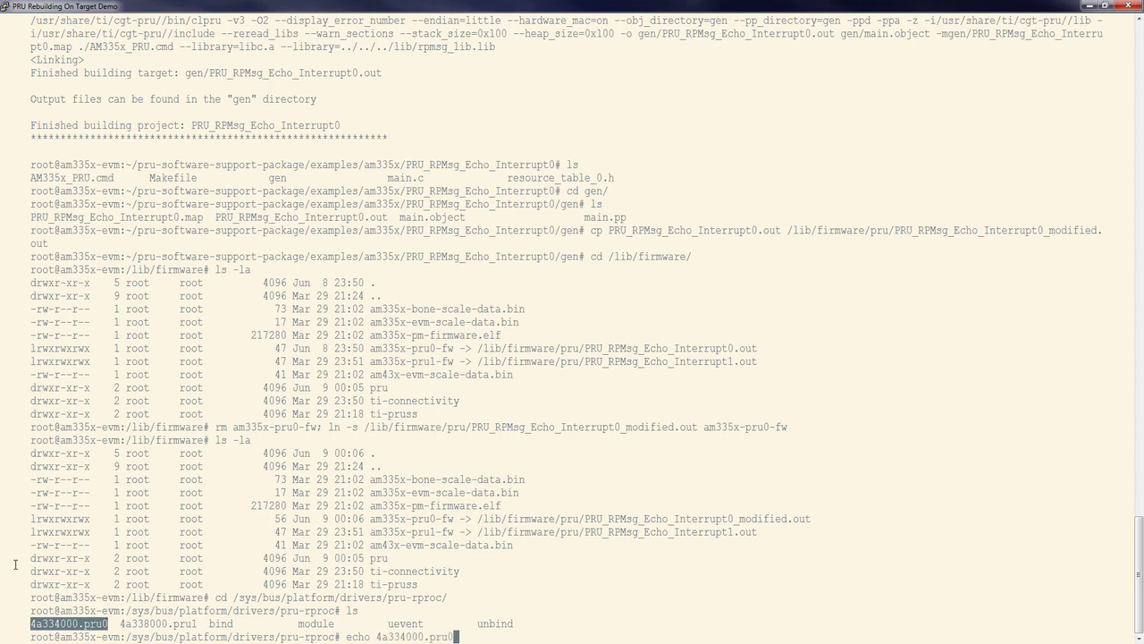
text(> unbind)
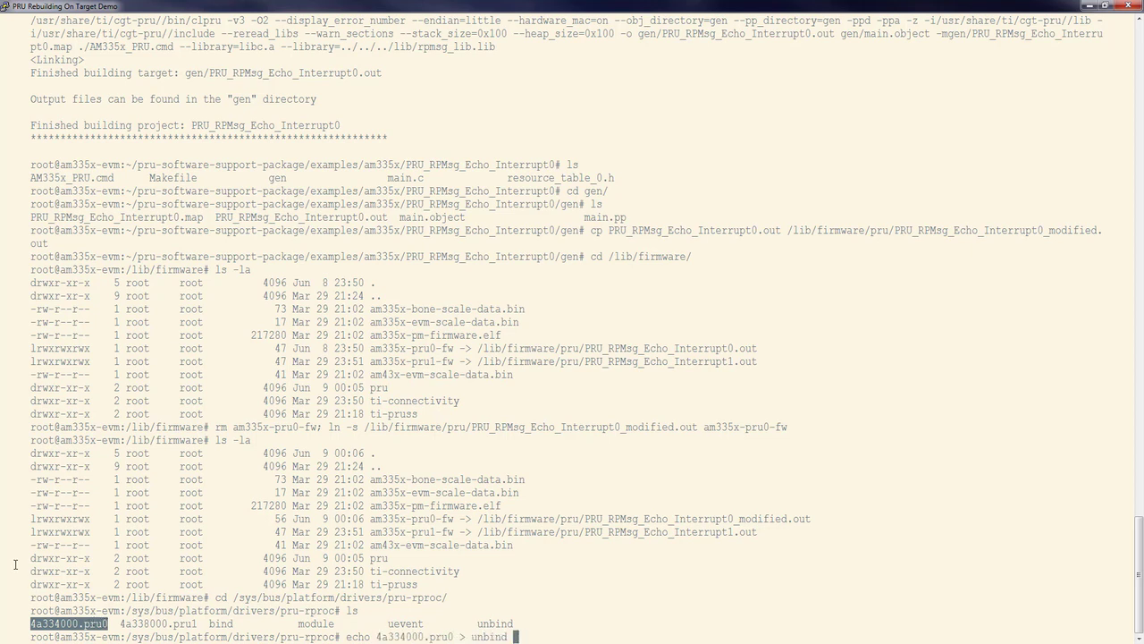
key(Return)
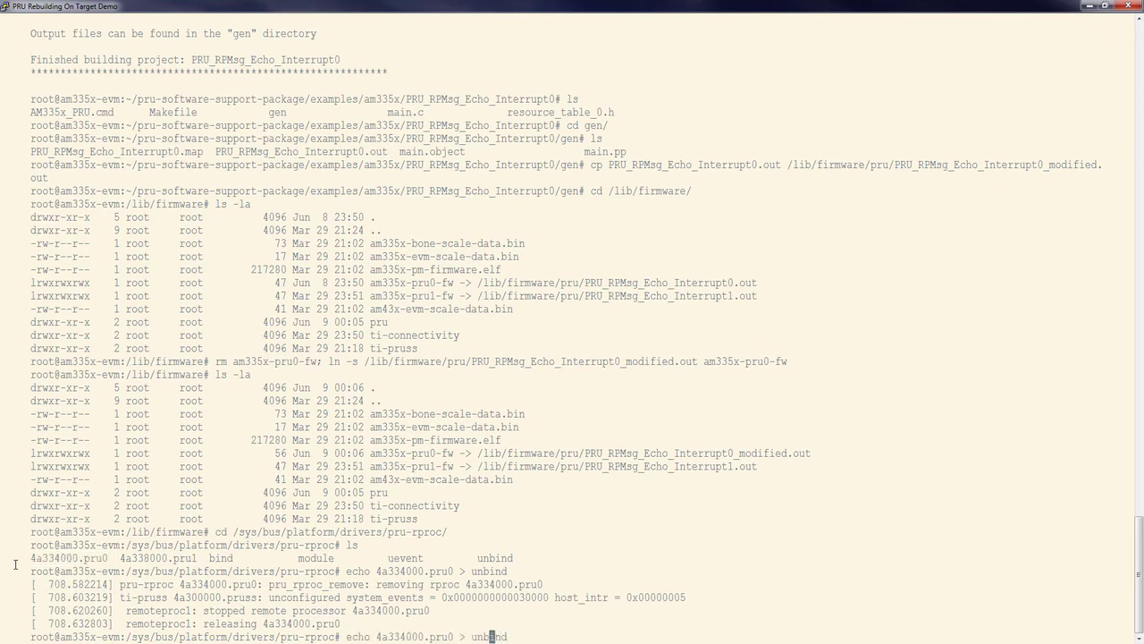
text(bind)
text(ls /dev/ | grep )
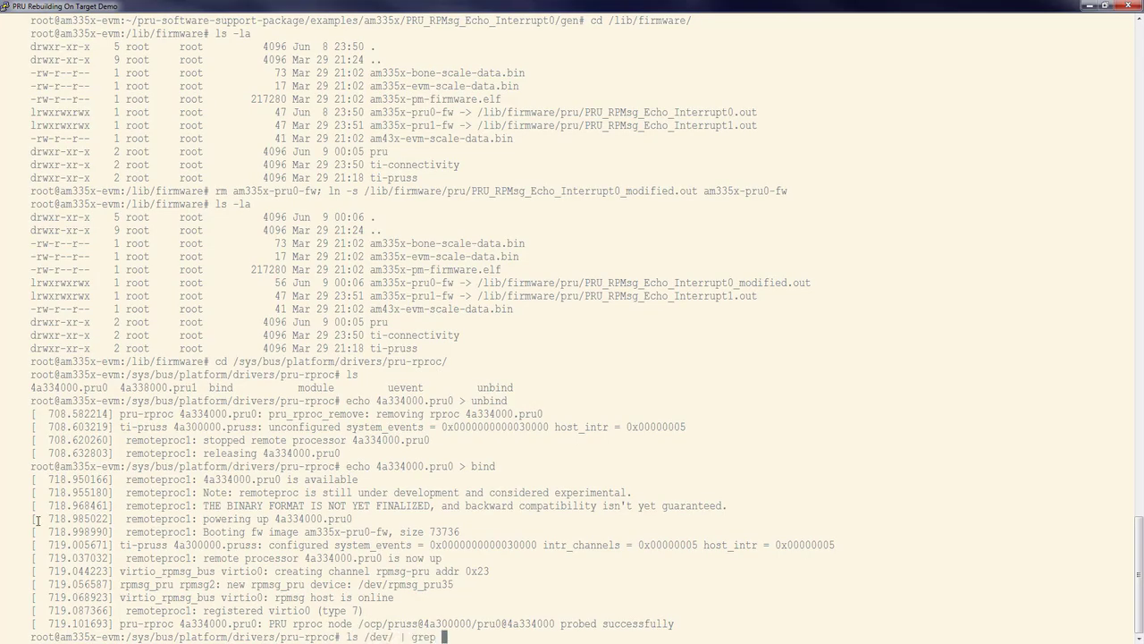
- List pru devices showing rpmsg_pru35, echo "test" into /dev/rpmsg_pru35 and cat its reply
text(pru)
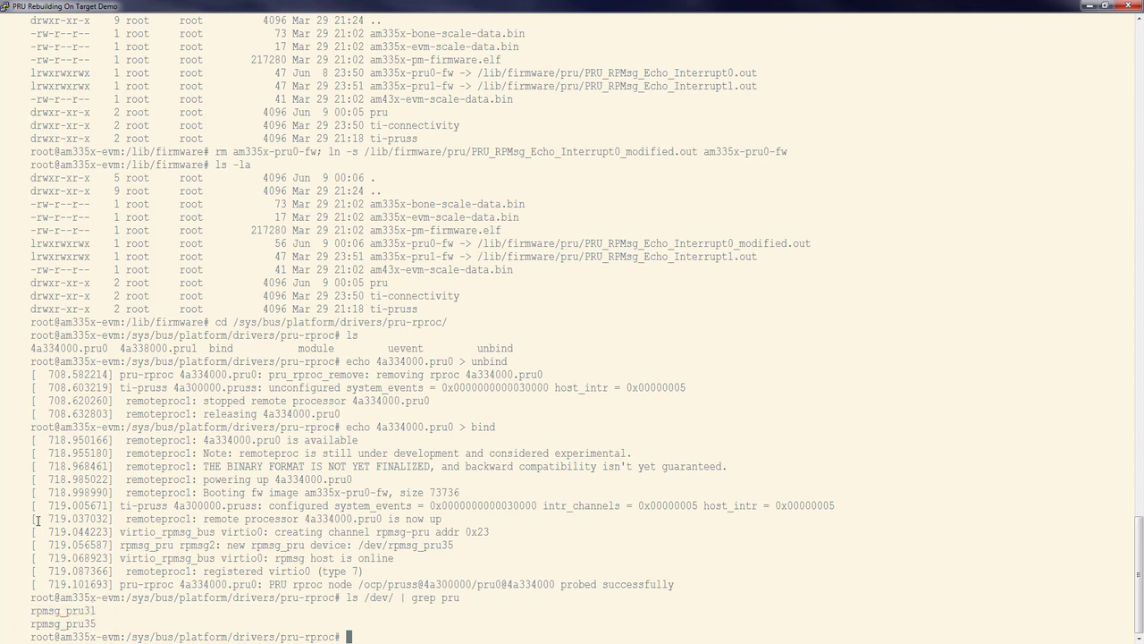
text(echo ")
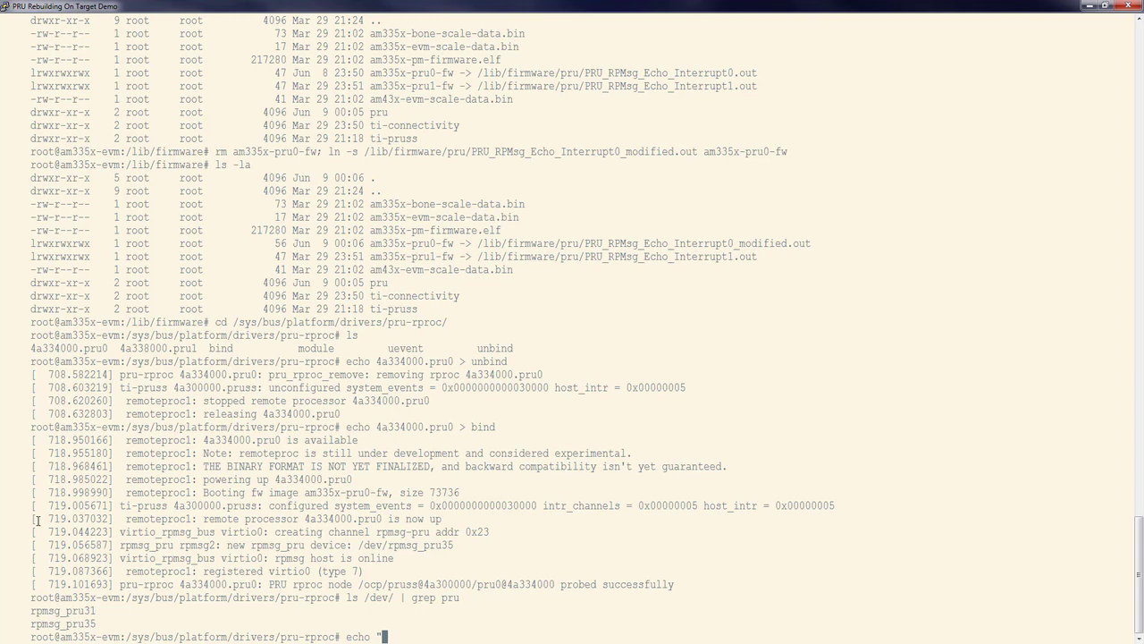
text(test" >)
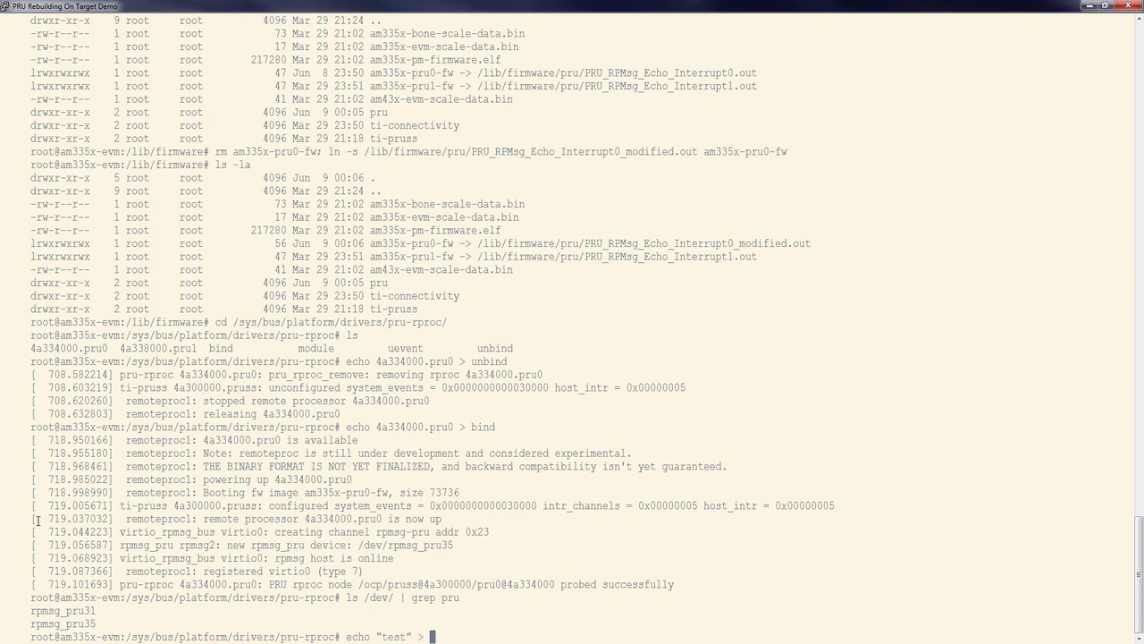
text(/dev/rpmsg_pru35)
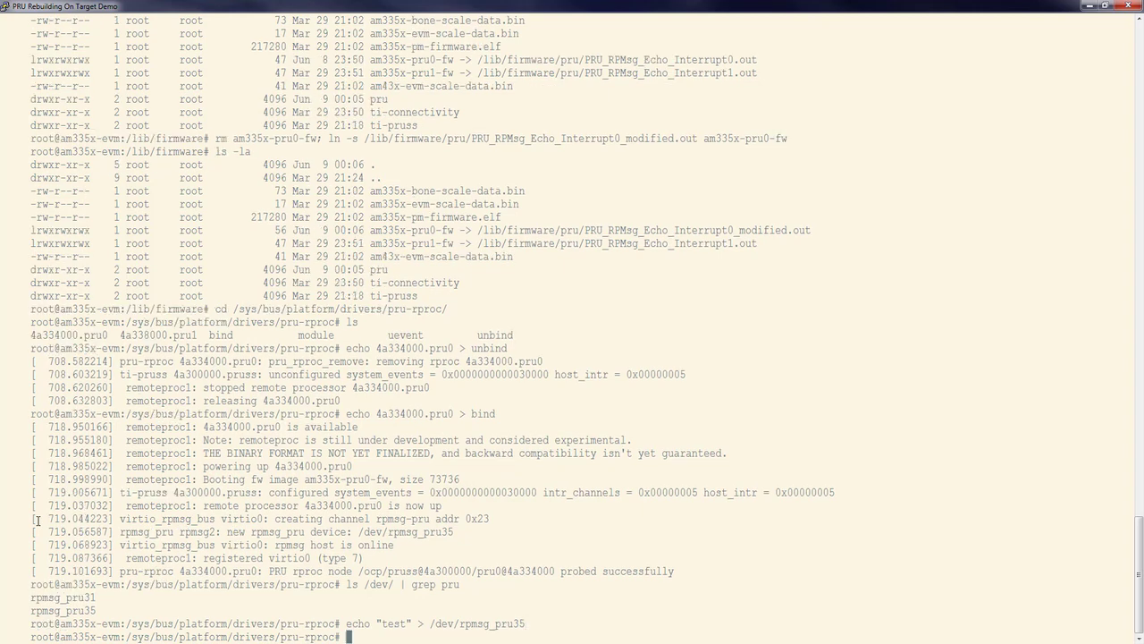
text(cat /)
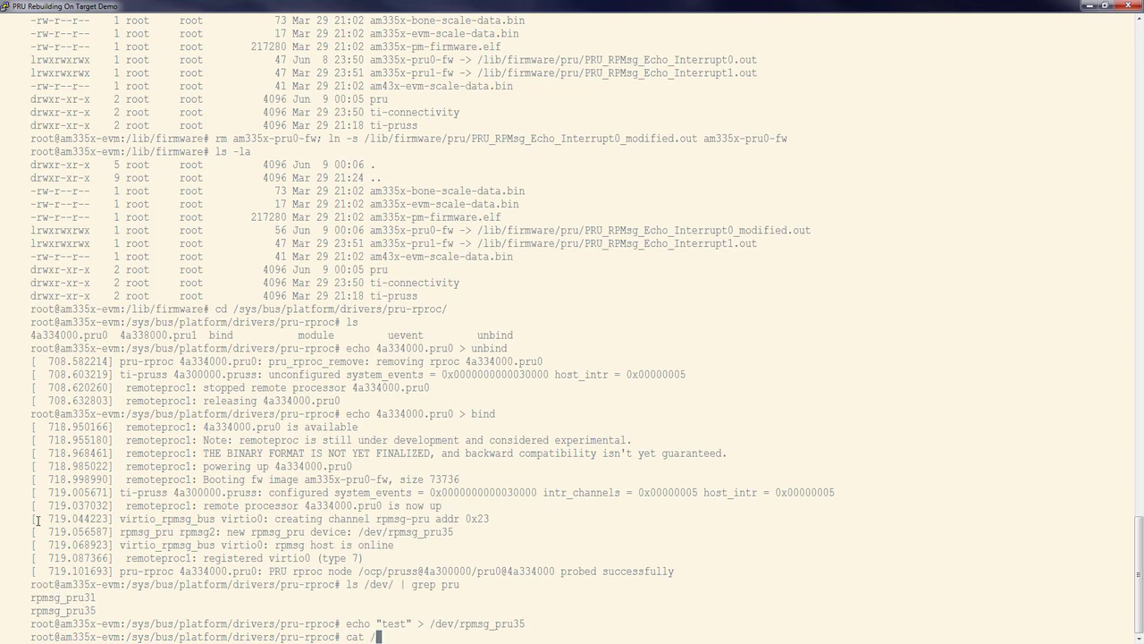
text(dev/rpmsg_pru35)
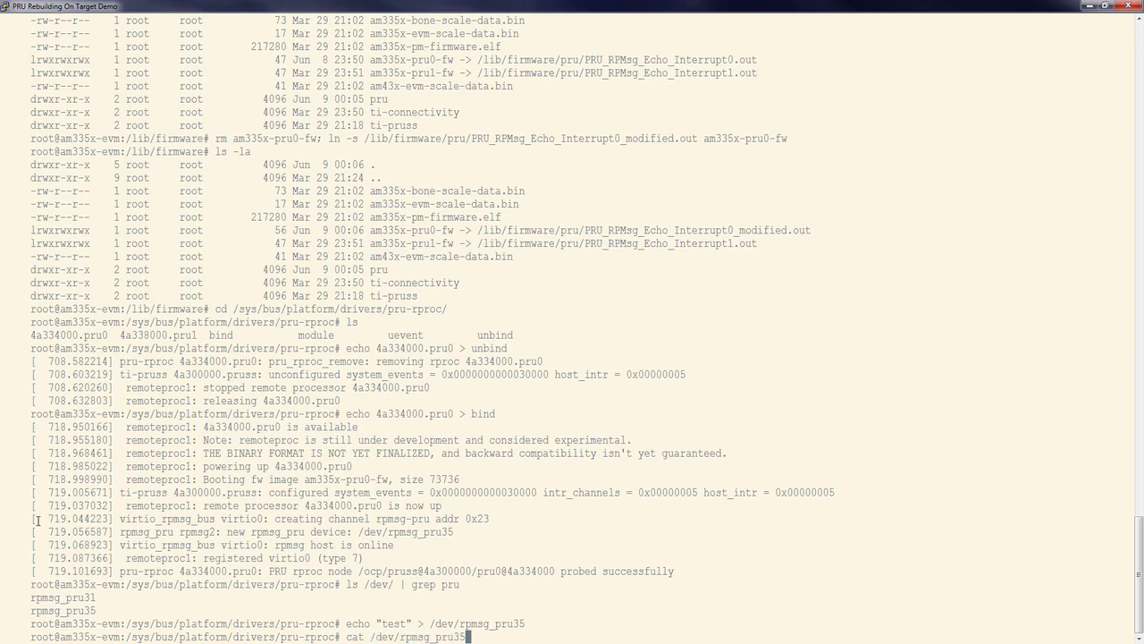